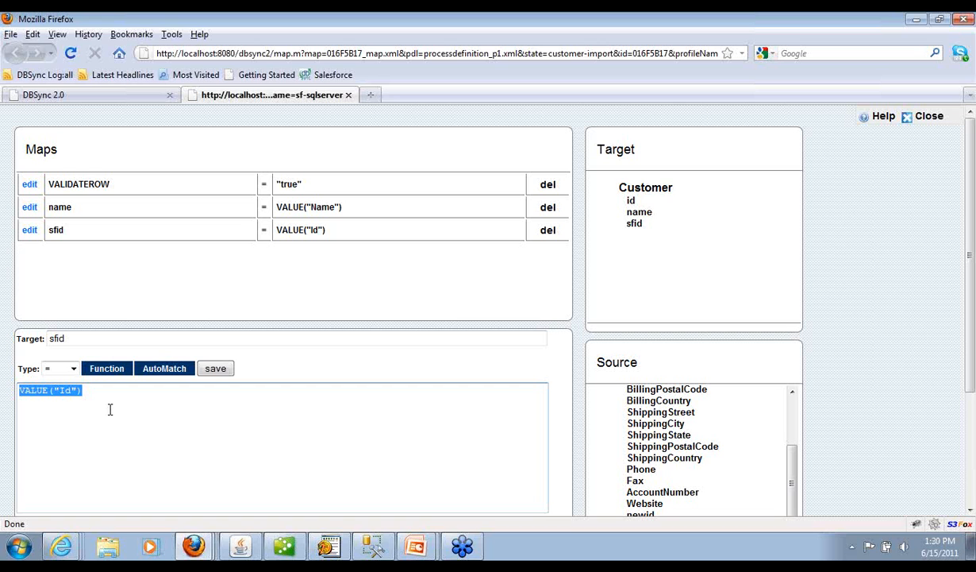
pyautogui.moveTo(110, 386)
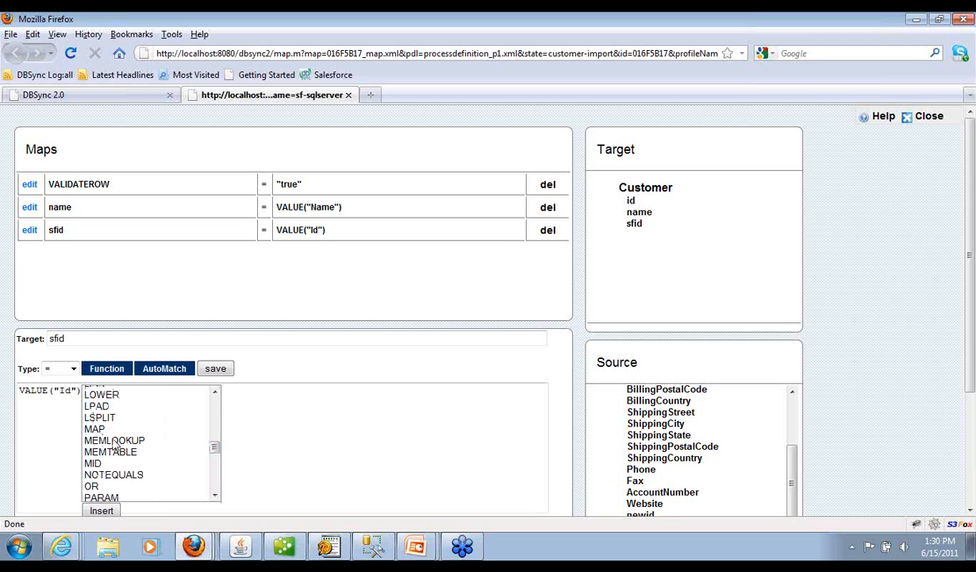
pyautogui.moveTo(119, 459)
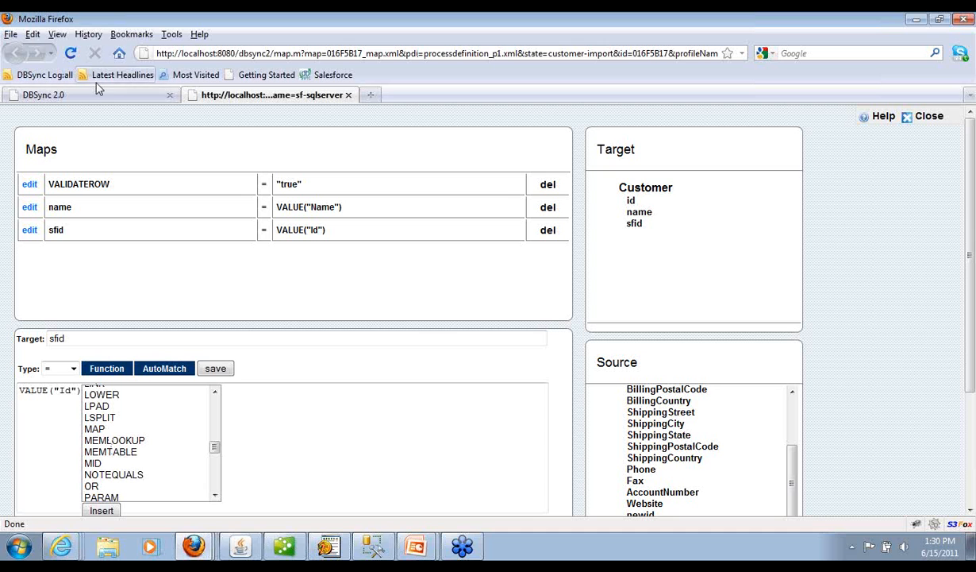
# Return to DBSync 2.0 and scroll up to the sf-sqlserver data flow diagram
pyautogui.click(15, 53)
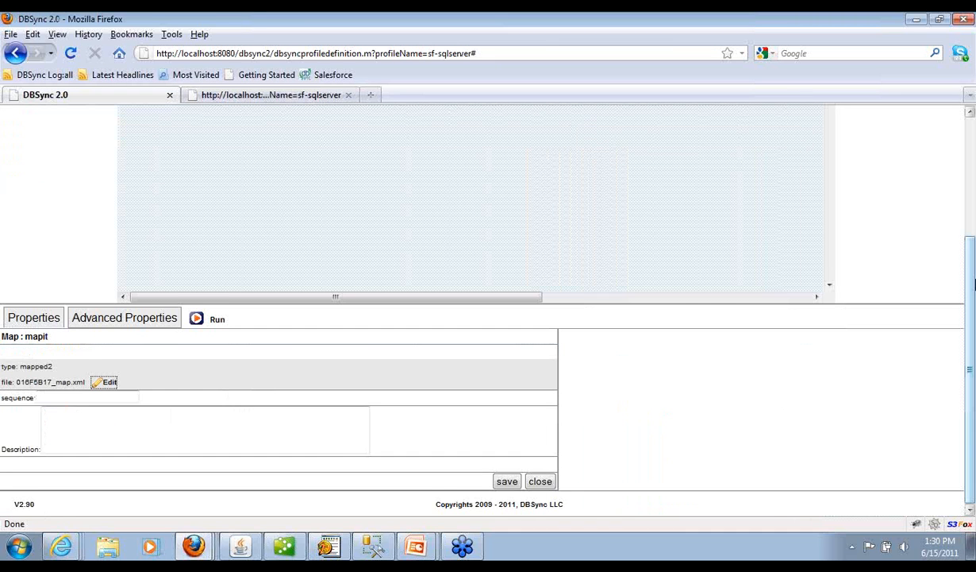
pyautogui.click(540, 481)
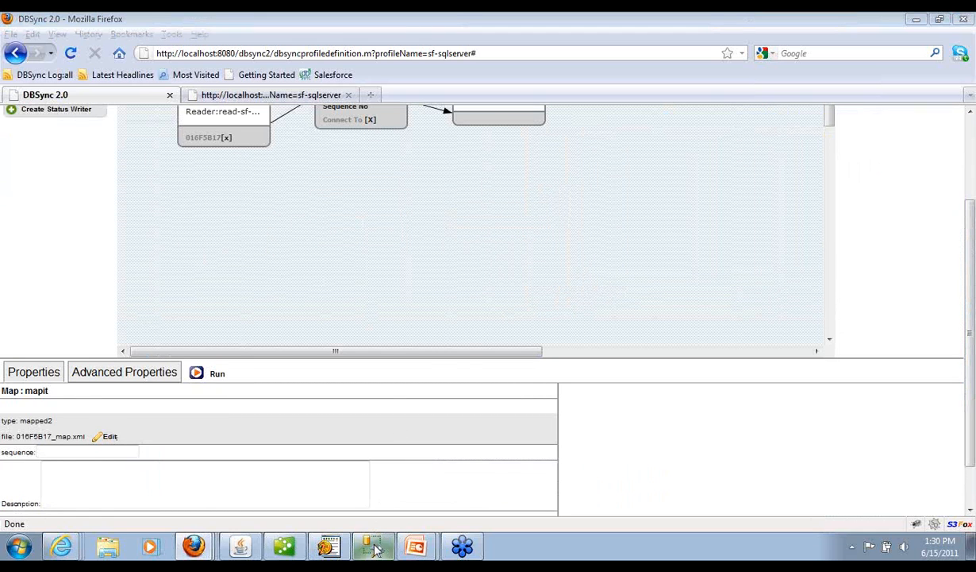
# In SSMS, list all Customer rows, then delete them from the Customer table
pyautogui.click(373, 546)
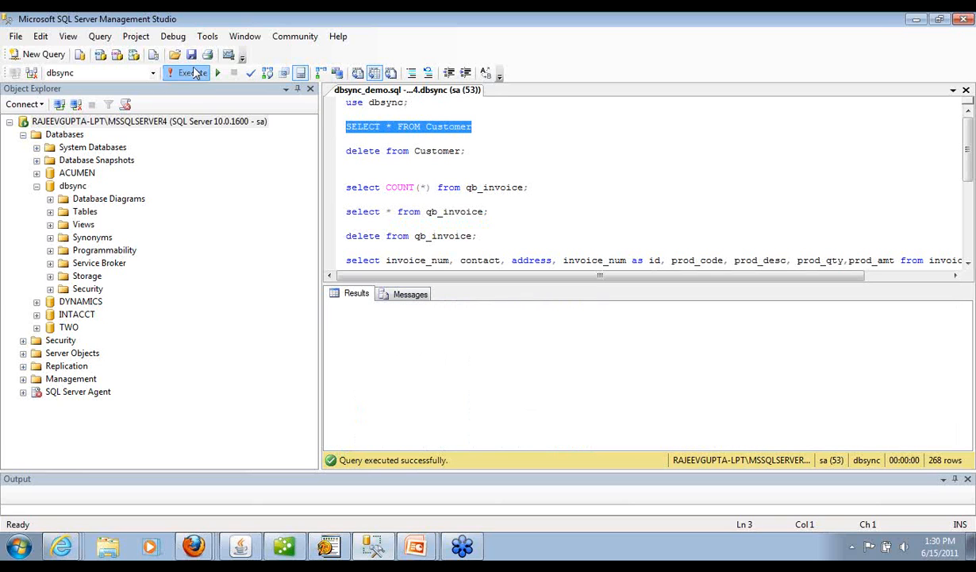
pyautogui.click(189, 72)
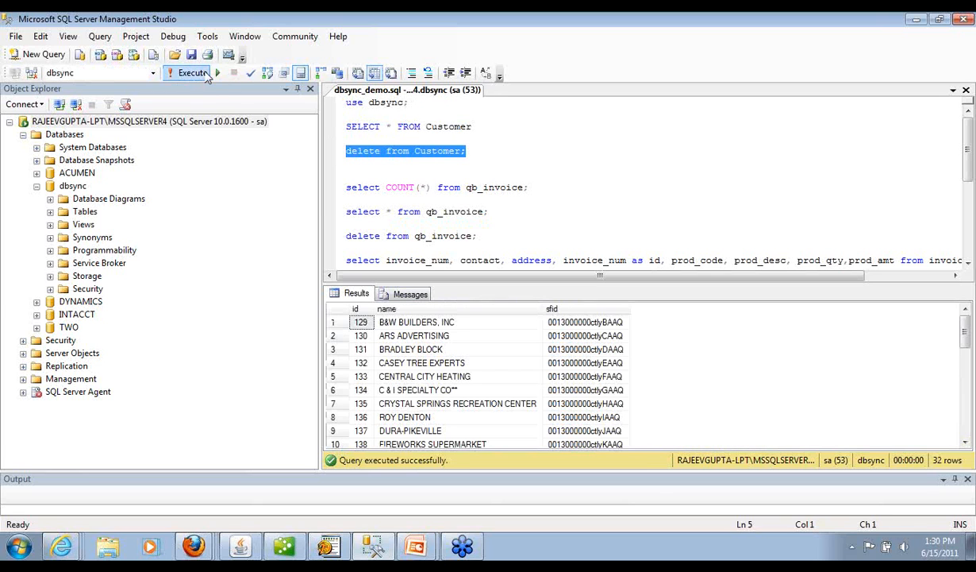
pyautogui.click(192, 73)
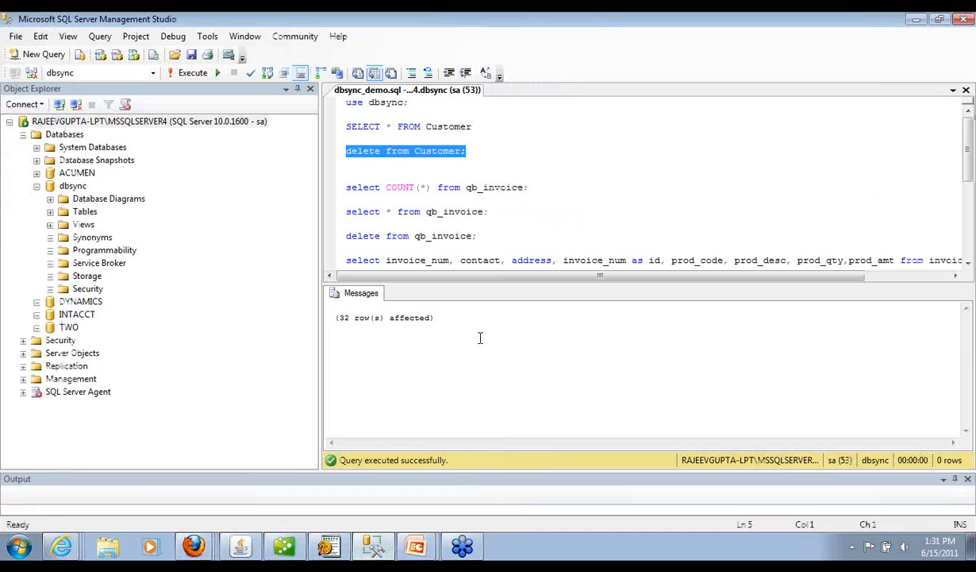
# Rerun SELECT * FROM Customer and scroll through the 32 customers with ids 161–192
pyautogui.click(188, 72)
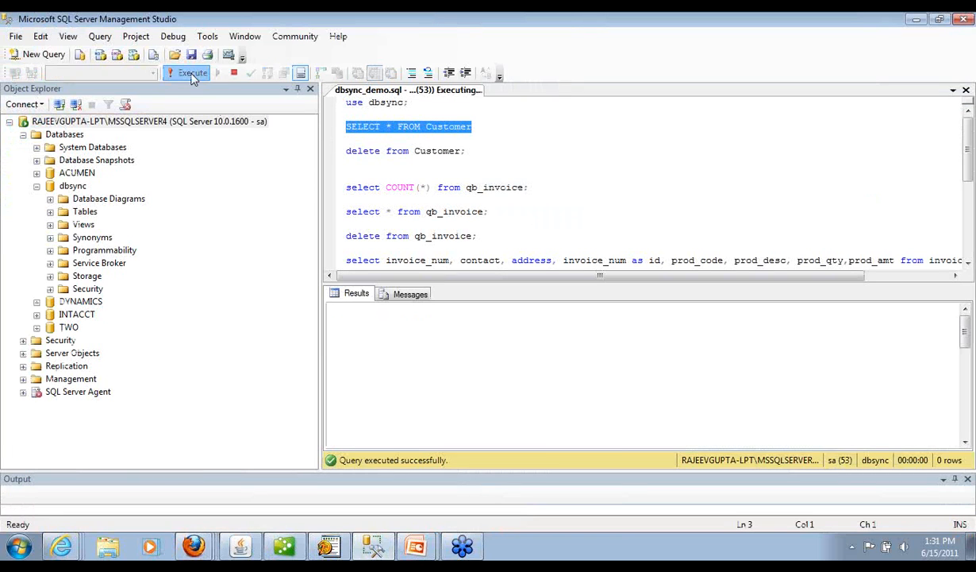
pyautogui.click(192, 73)
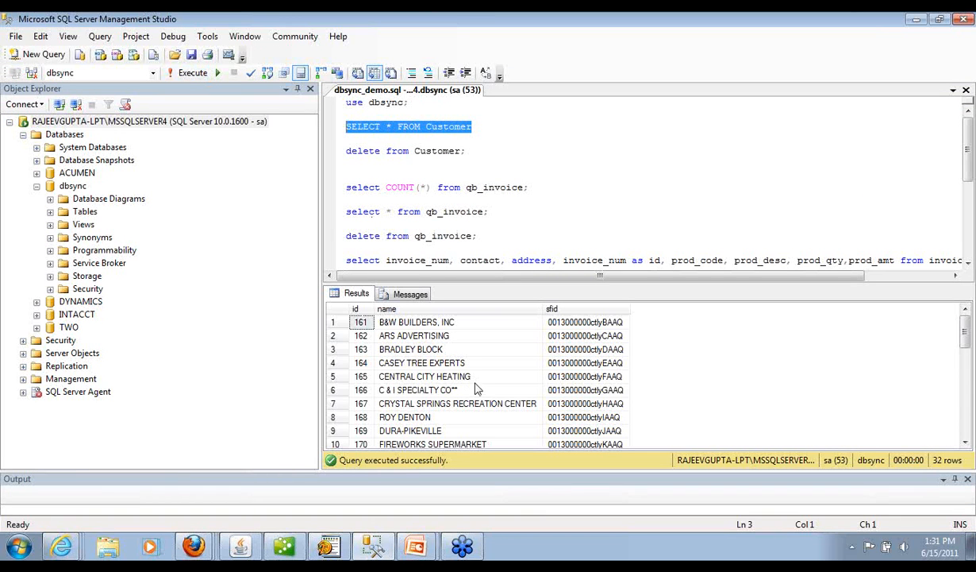
pyautogui.scroll(-3)
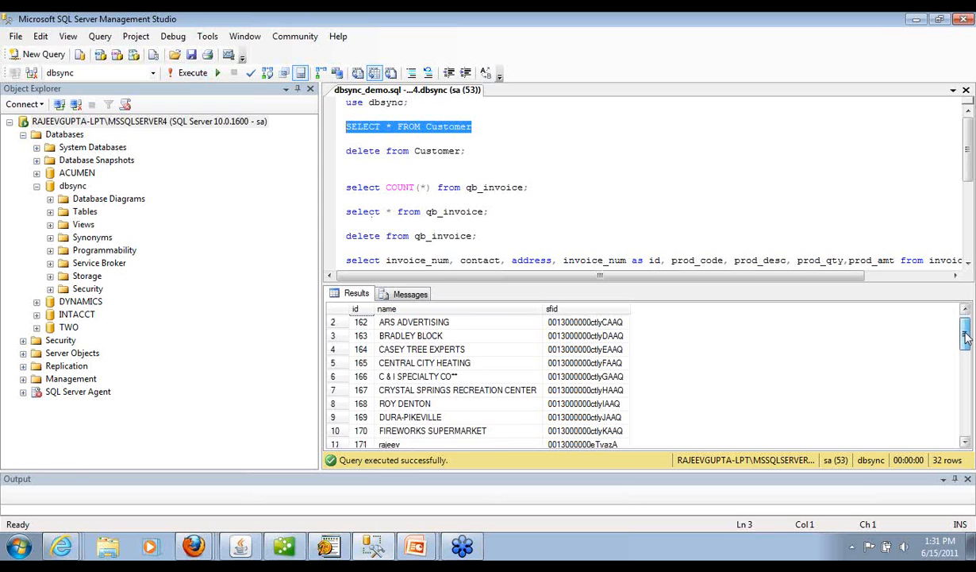
pyautogui.scroll(-3)
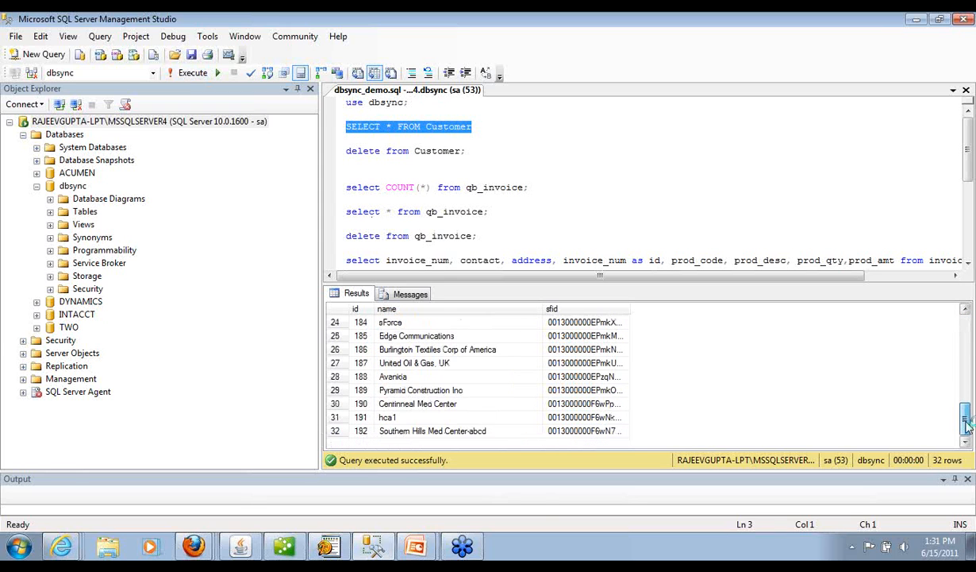
pyautogui.scroll(3)
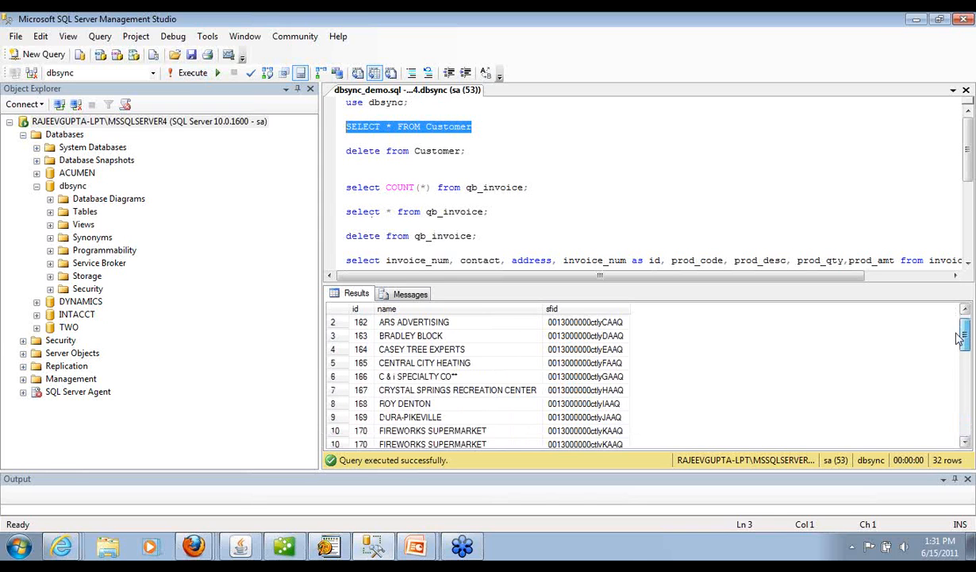
pyautogui.scroll(-3)
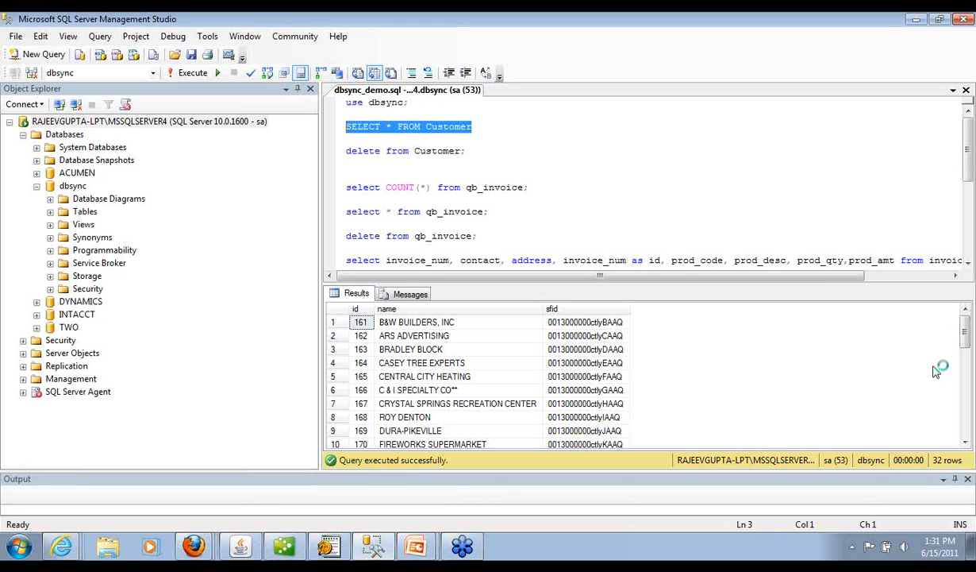
pyautogui.moveTo(937, 370)
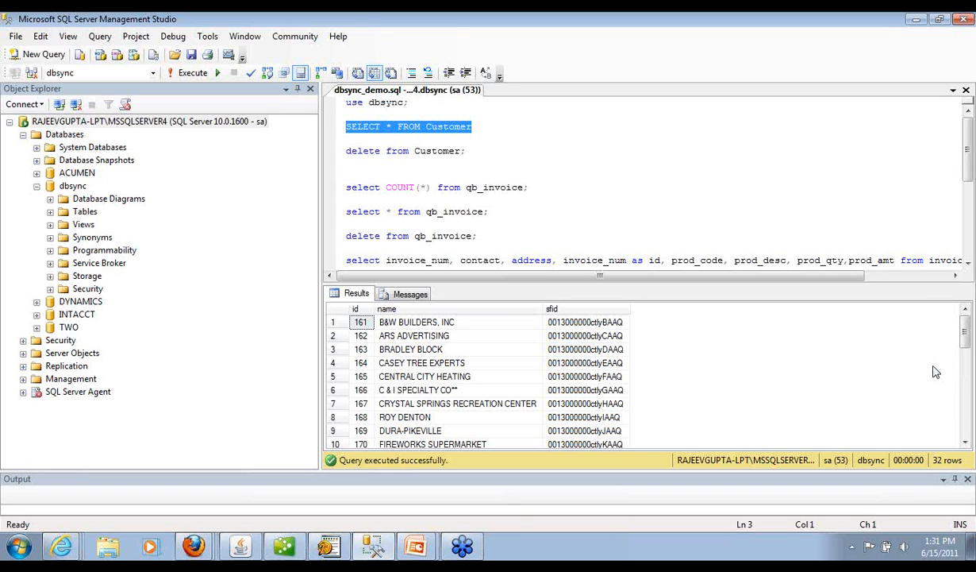
pyautogui.moveTo(933, 359)
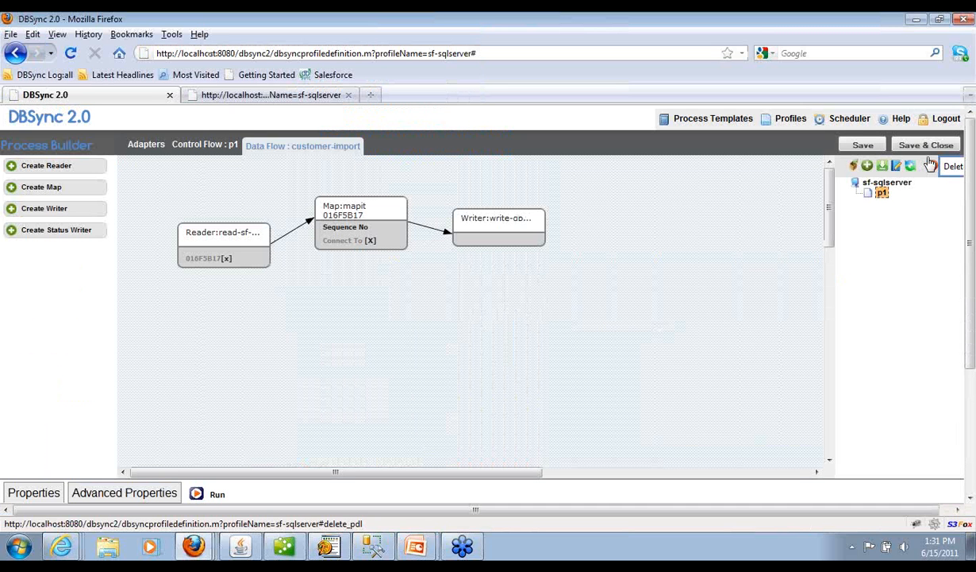
# Save and close the sf-sqlserver data flow, confirming the move to the Profiles list
pyautogui.click(204, 145)
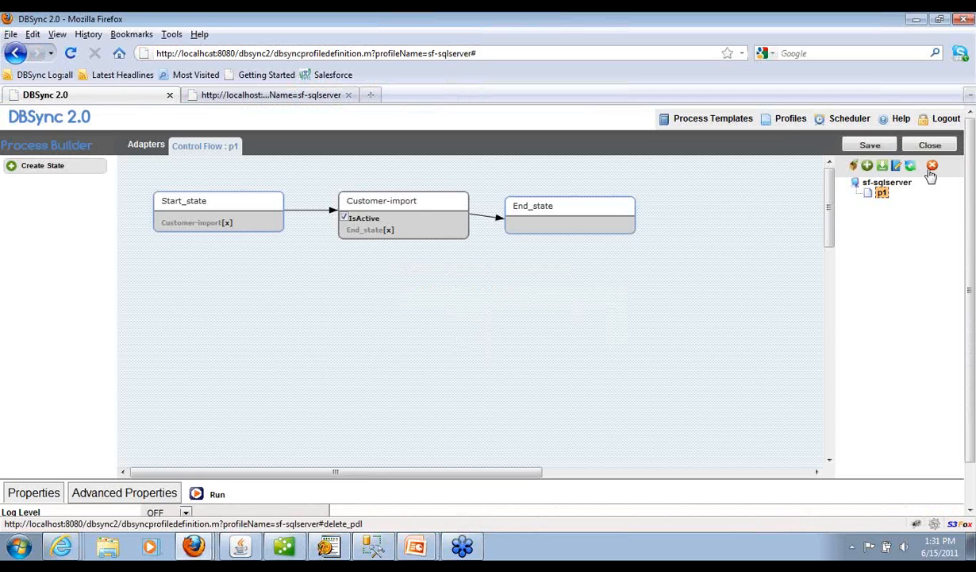
pyautogui.click(932, 165)
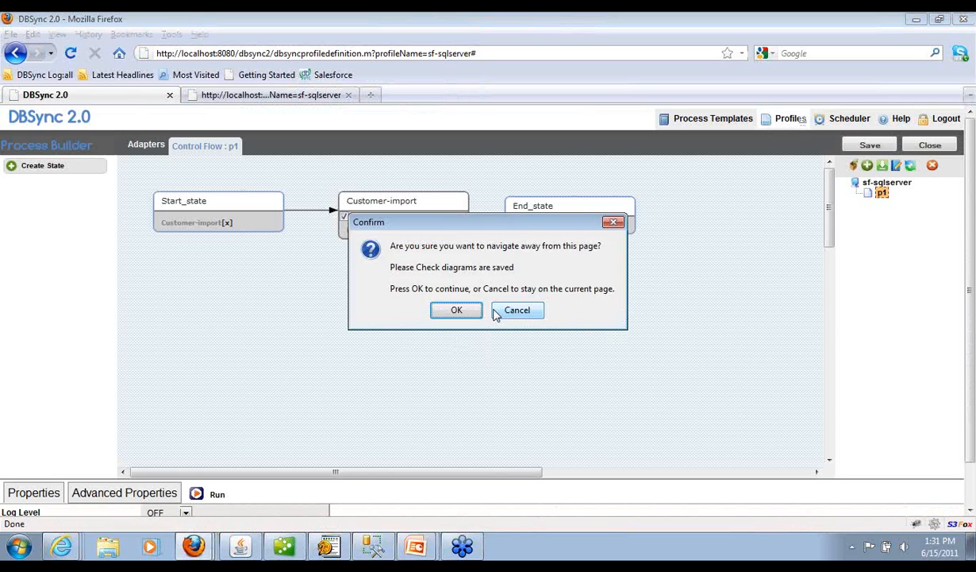
pyautogui.click(456, 309)
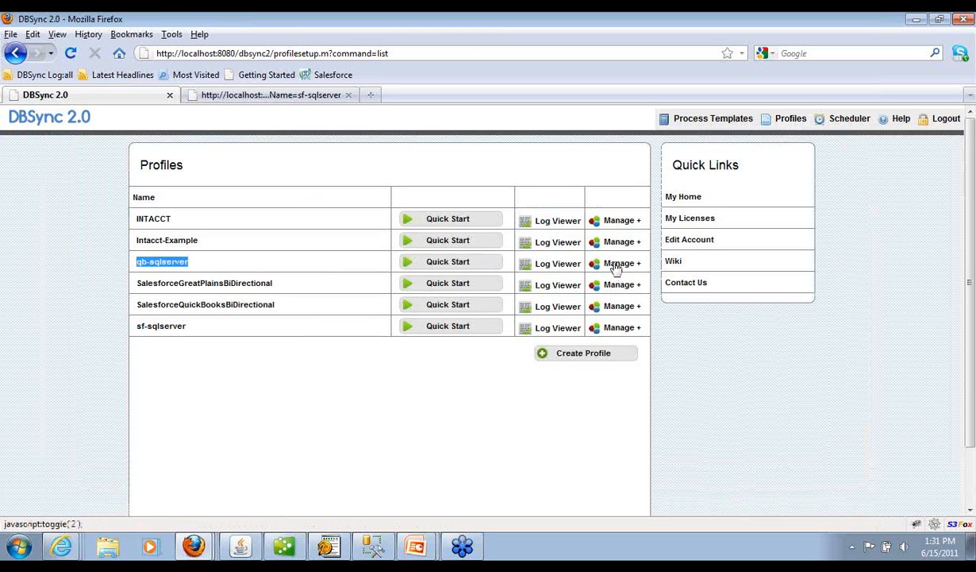
# Edit the qb-sqlserver profile and open the qbexport export_invoice data flow
pyautogui.click(623, 262)
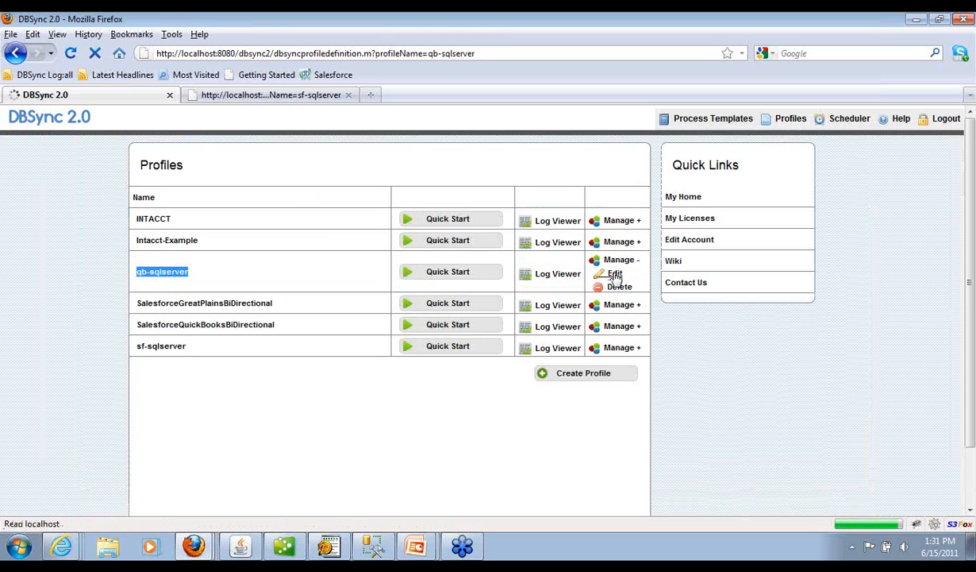
pyautogui.click(615, 273)
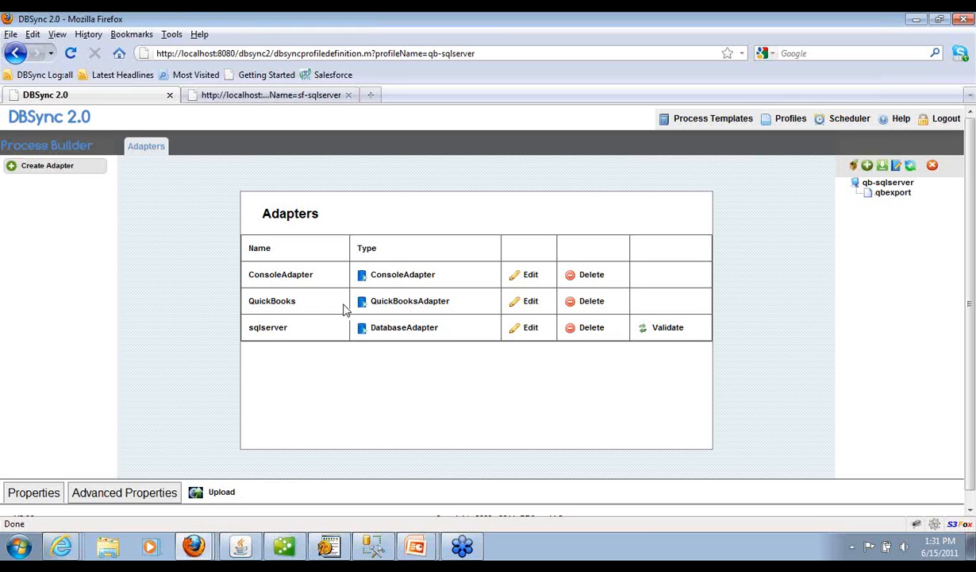
pyautogui.moveTo(421, 506)
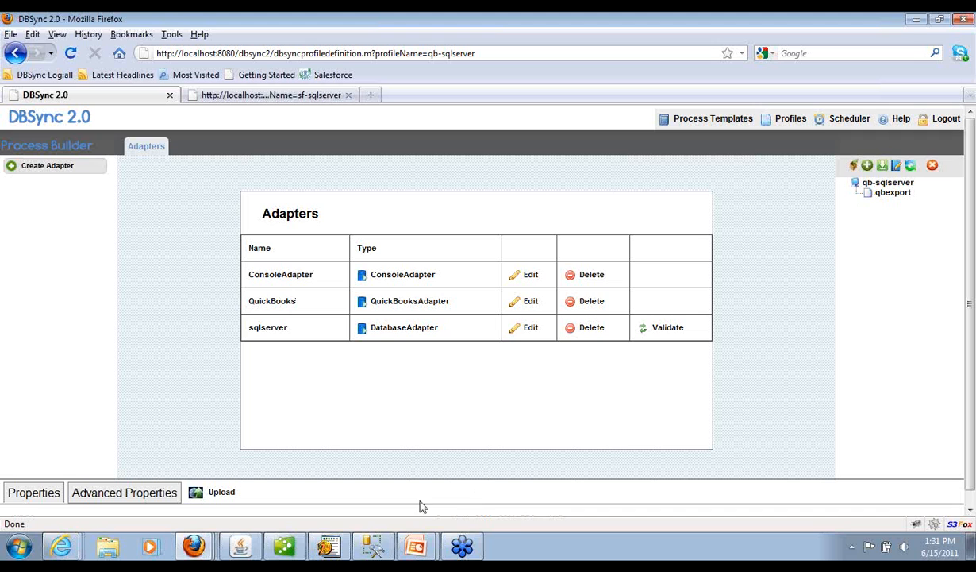
pyautogui.moveTo(901, 200)
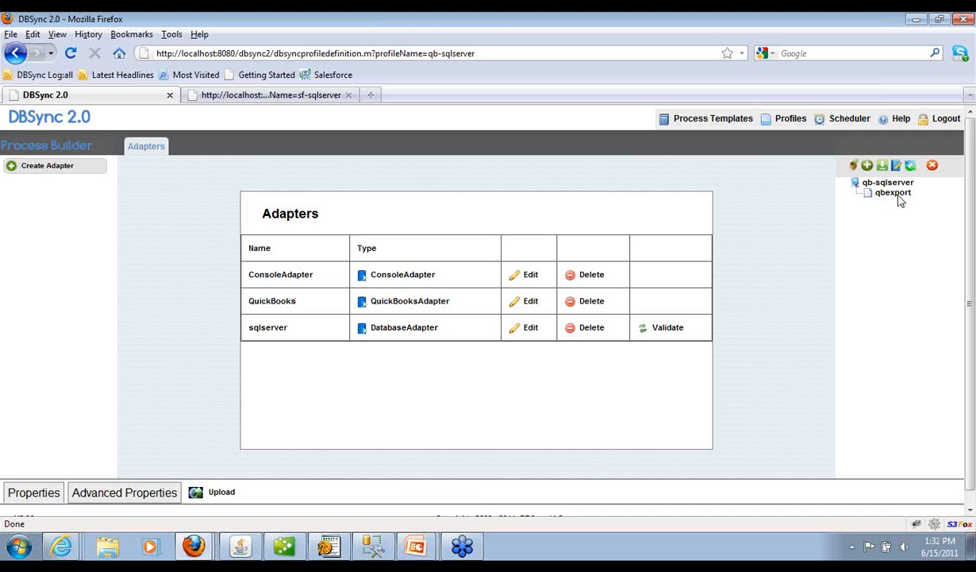
pyautogui.click(893, 193)
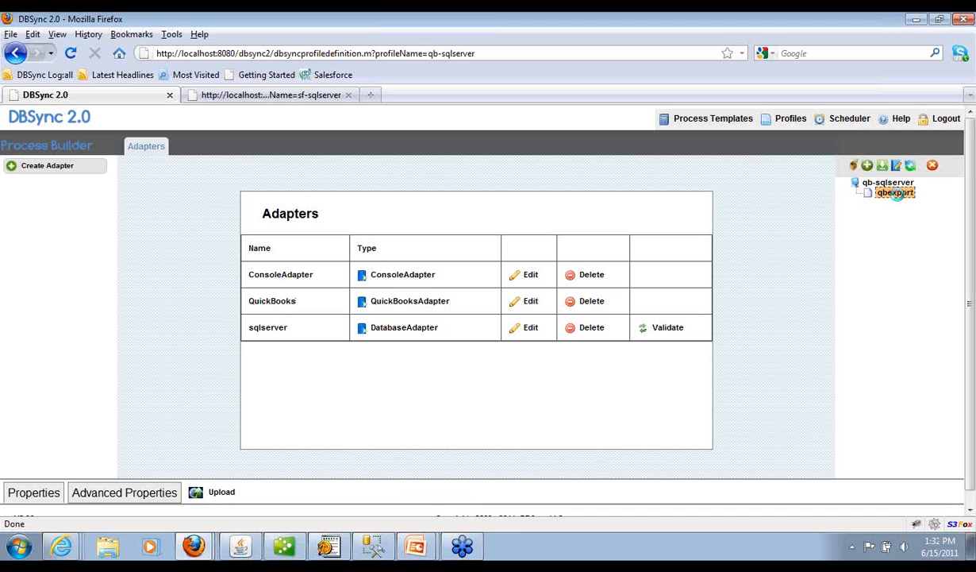
pyautogui.click(894, 192)
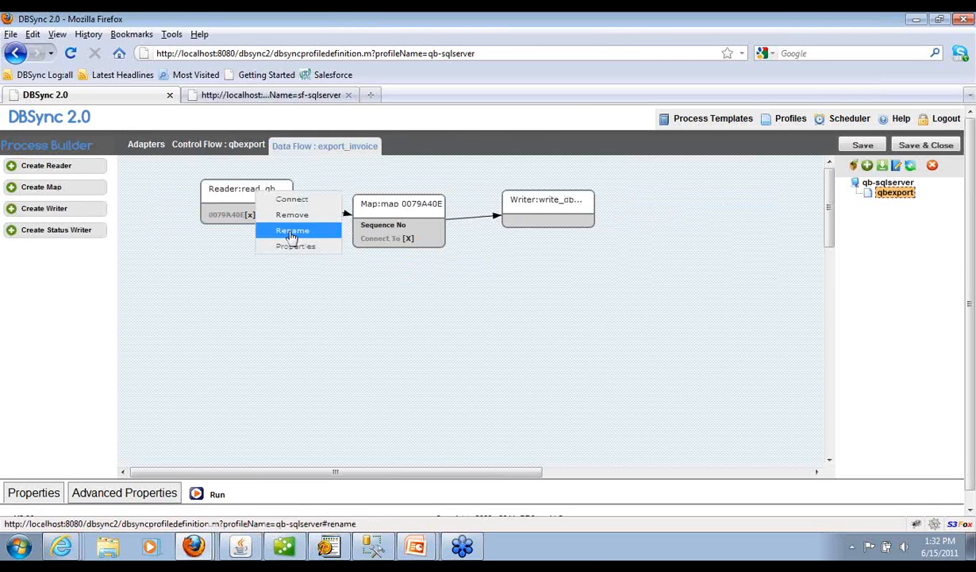
# Inspect the read_qb_invoice Invoice query and the write_db_invoice qb_invoice table settings
pyautogui.click(292, 231)
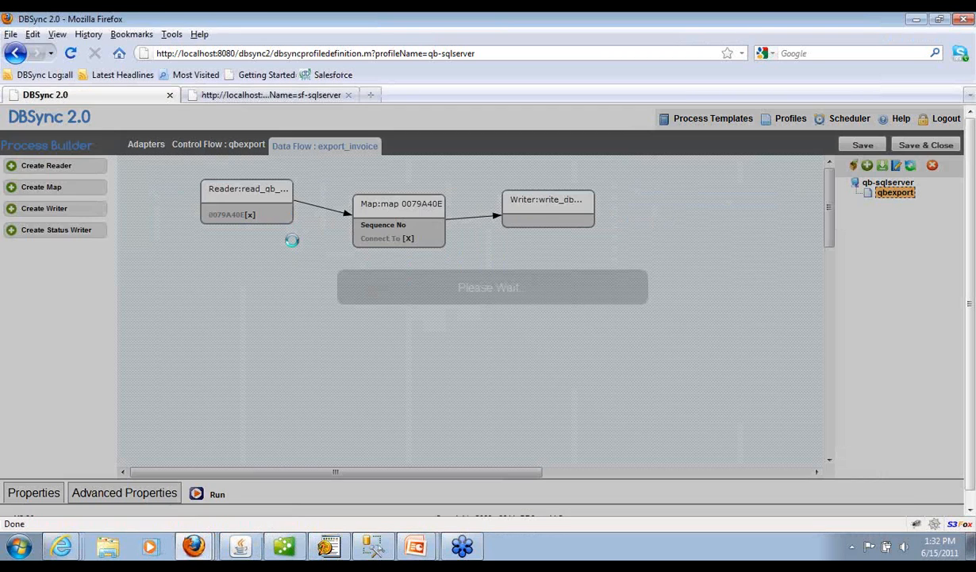
pyautogui.click(247, 199)
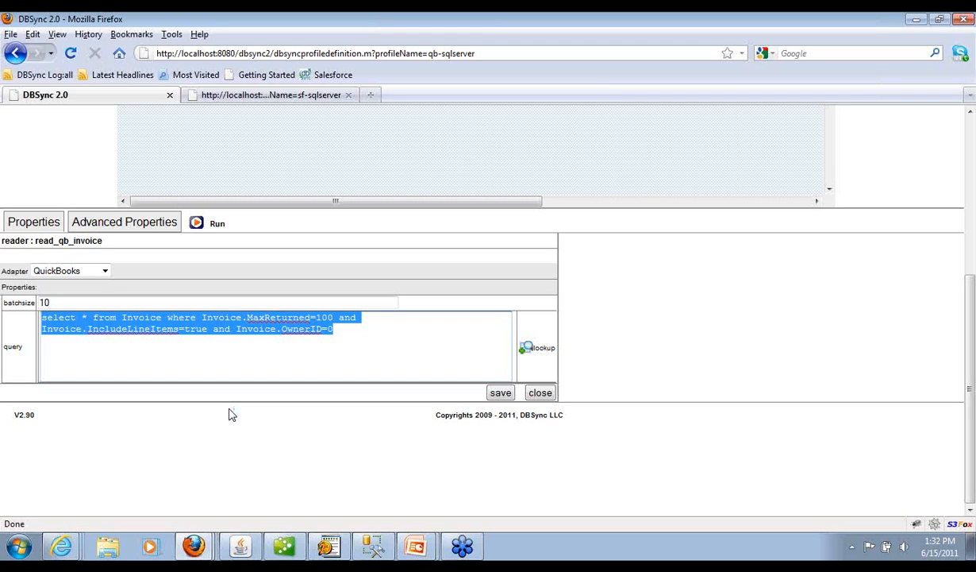
pyautogui.moveTo(207, 398)
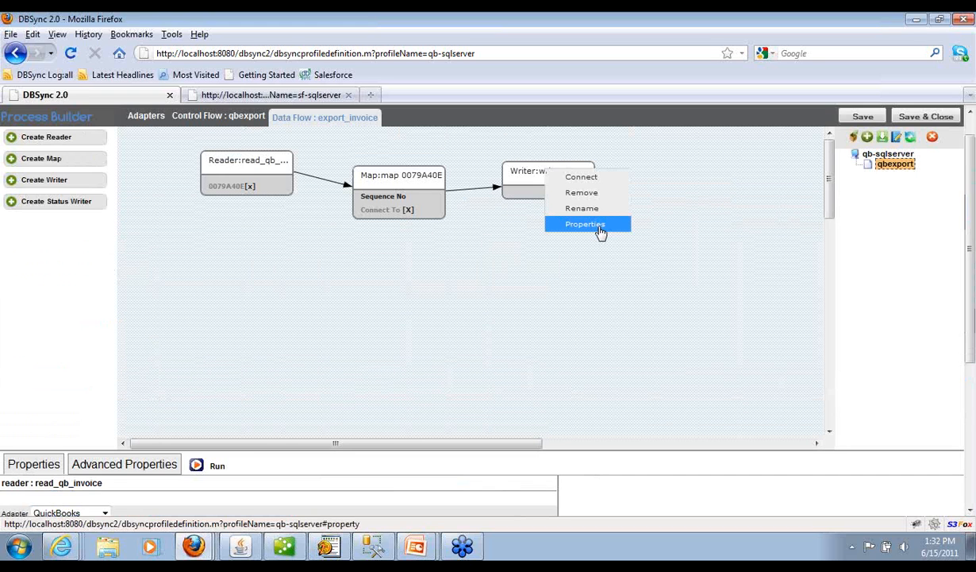
pyautogui.click(585, 224)
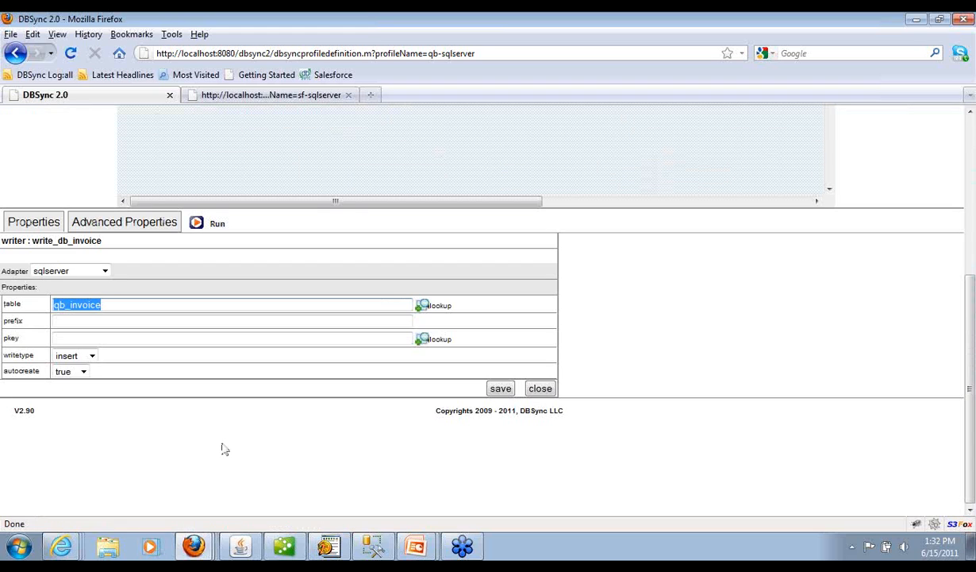
pyautogui.scroll(-3)
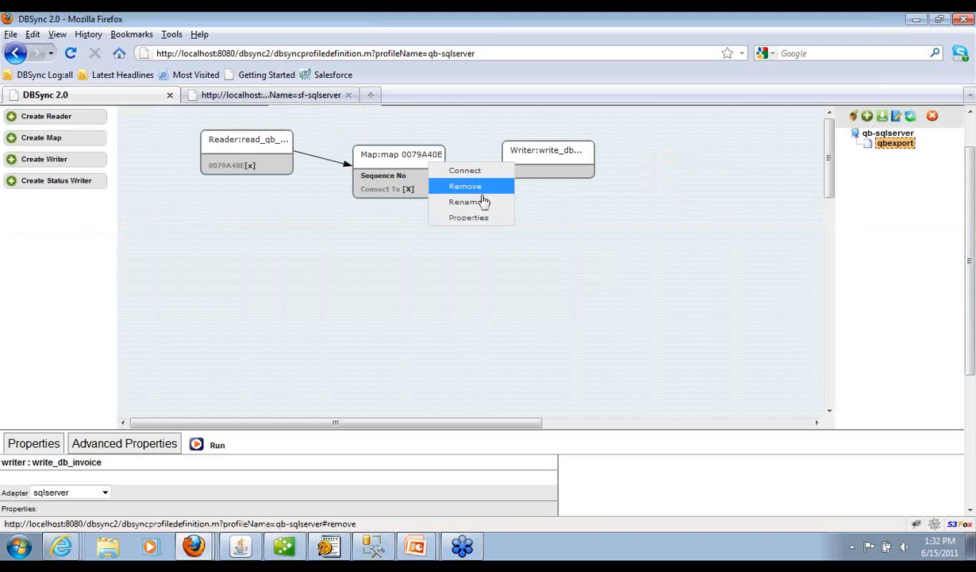
# Open the export_invoice map's field mappings and scroll through the source tree
pyautogui.click(469, 217)
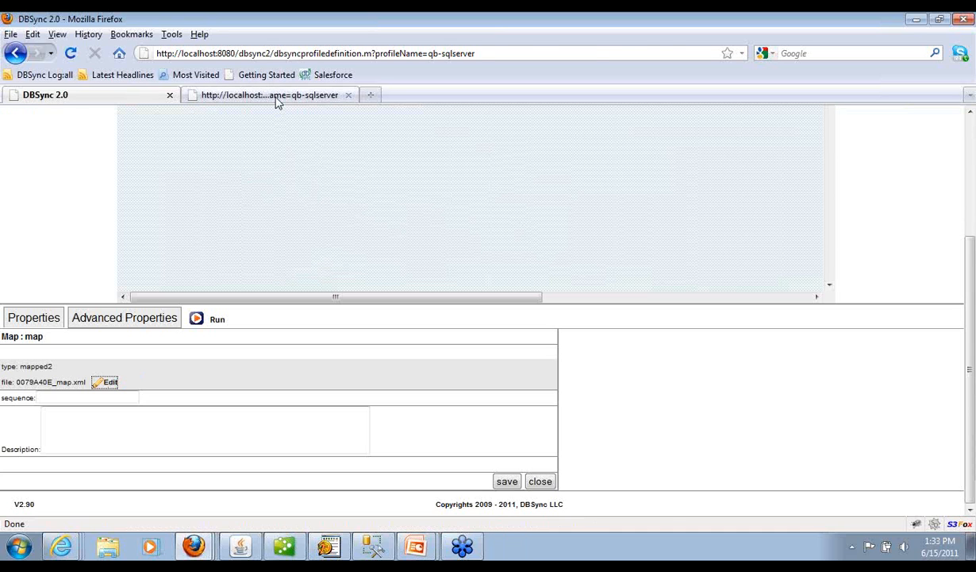
pyautogui.click(105, 382)
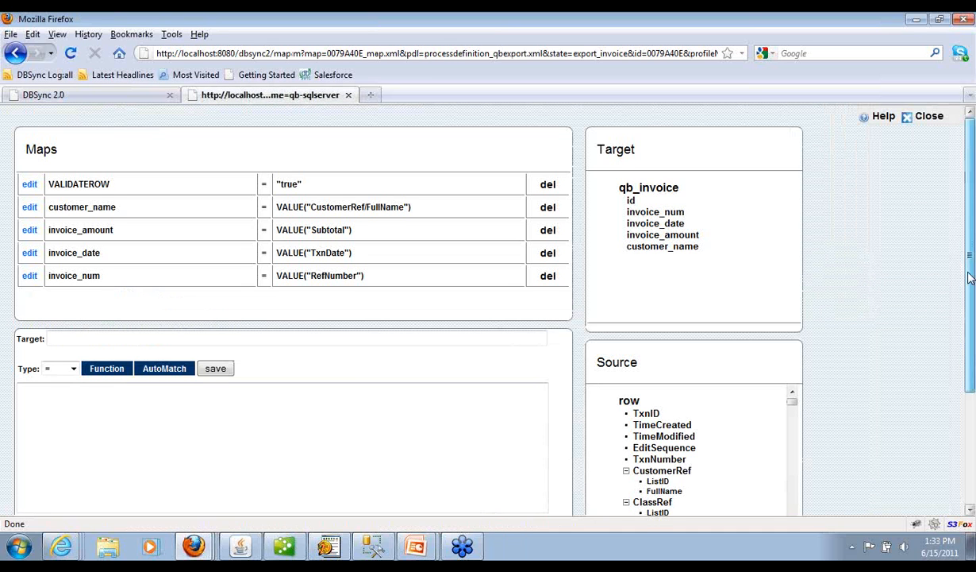
pyautogui.scroll(-3)
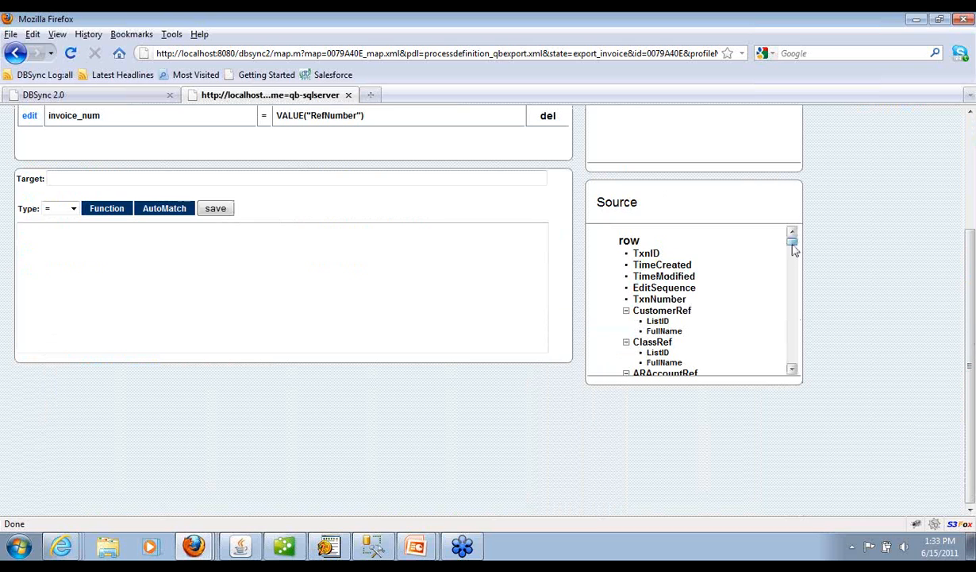
pyautogui.scroll(-3)
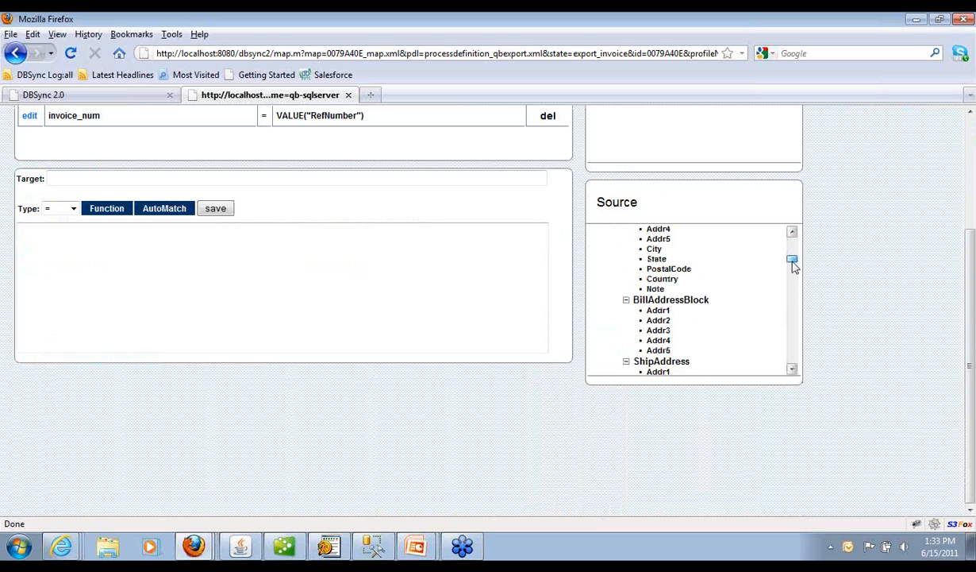
pyautogui.scroll(-3)
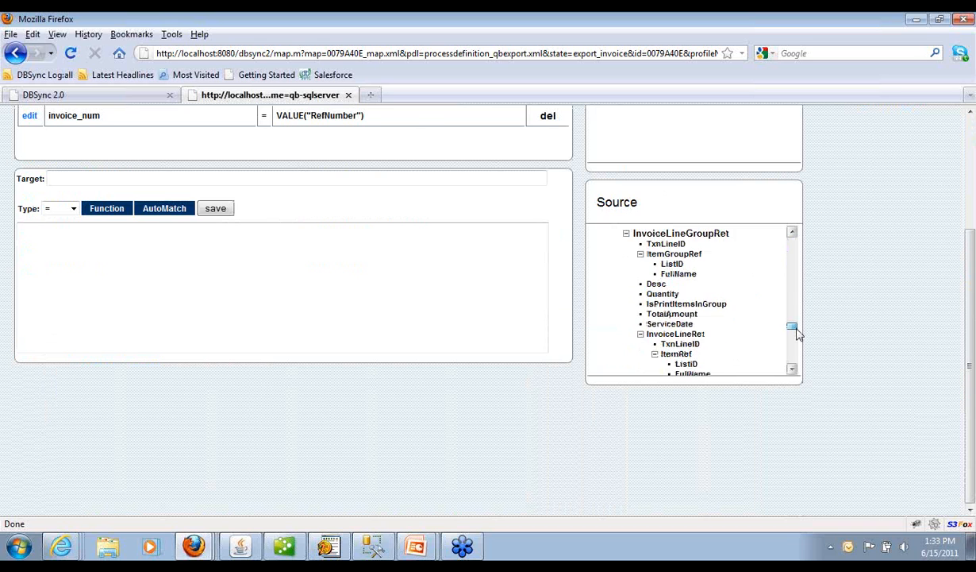
pyautogui.scroll(-3)
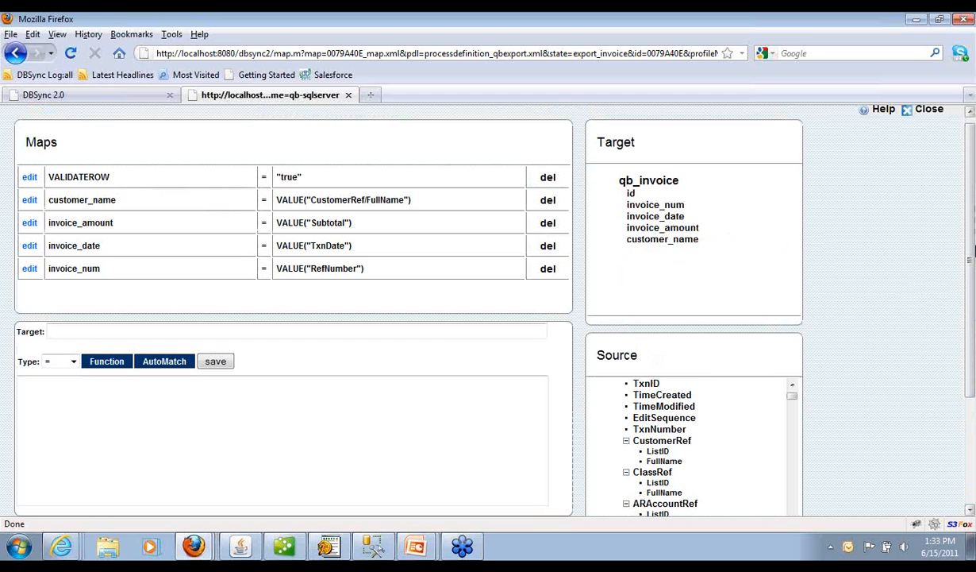
pyautogui.moveTo(467, 211)
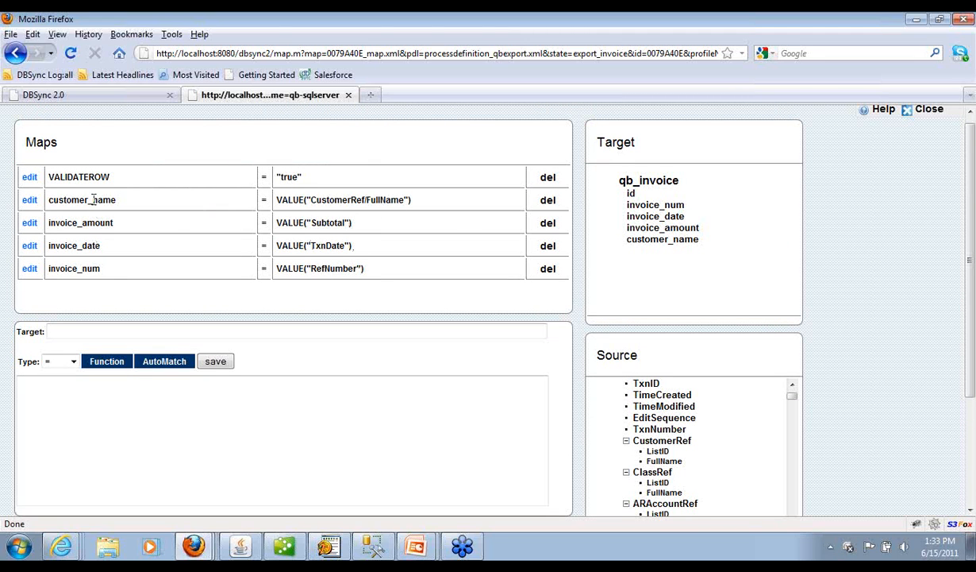
# View the invoice_num and invoice_date mappings, then minimize Firefox
pyautogui.click(30, 268)
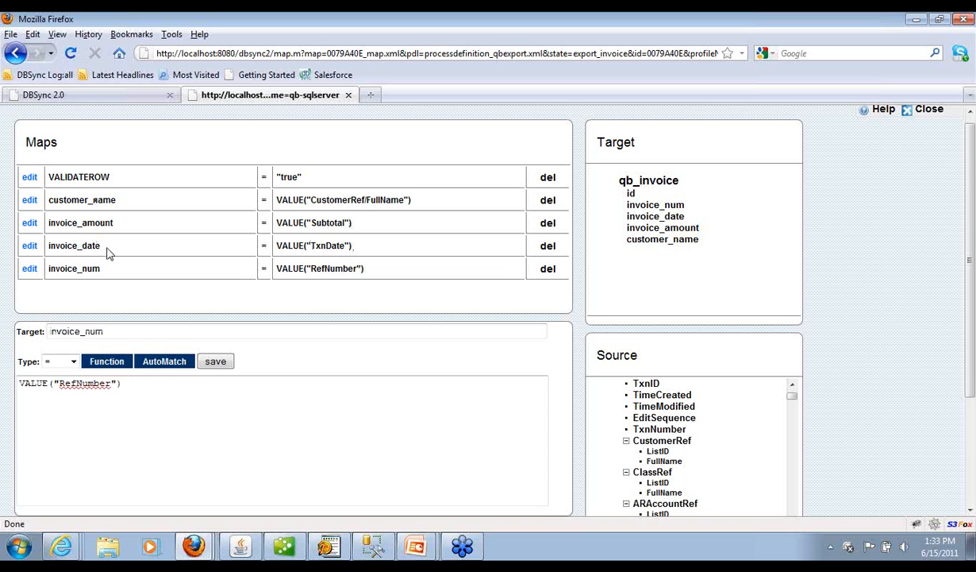
pyautogui.click(74, 245)
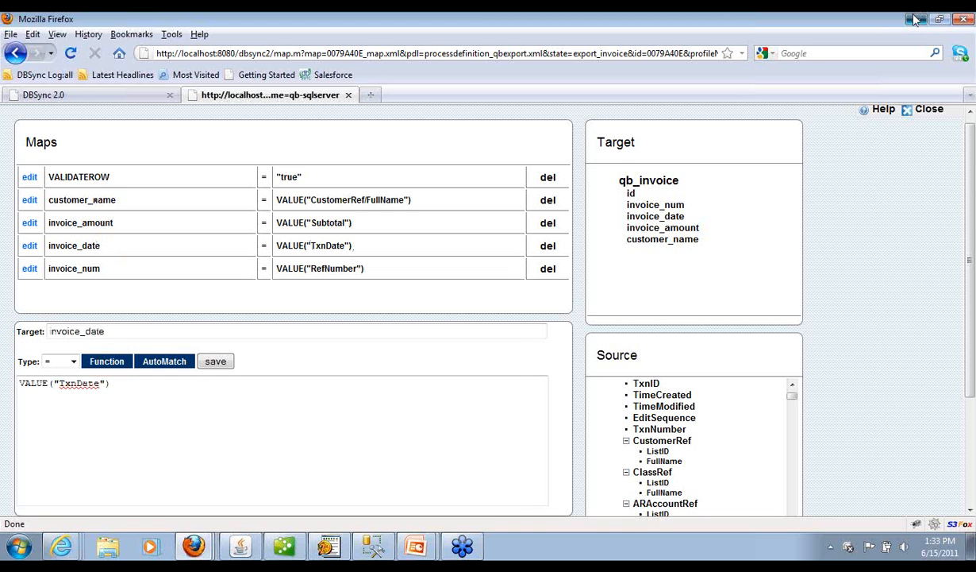
pyautogui.click(283, 545)
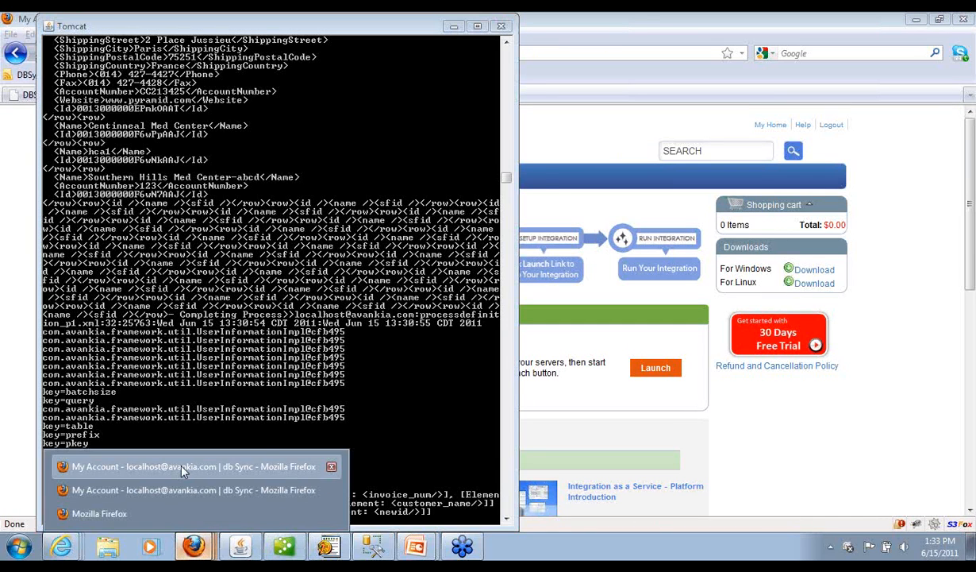
# Restore Firefox and save and close the export_invoice data flow
pyautogui.click(188, 465)
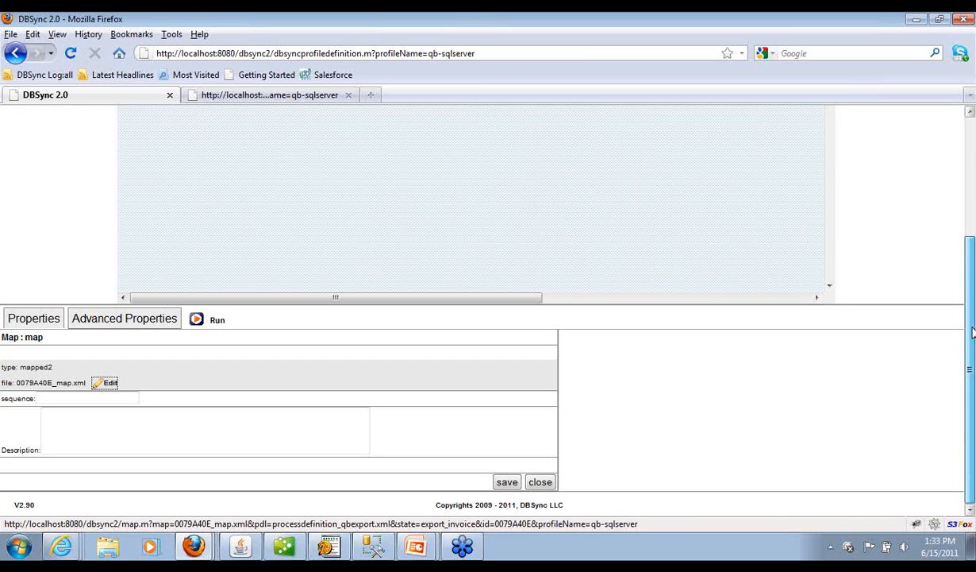
pyautogui.click(540, 482)
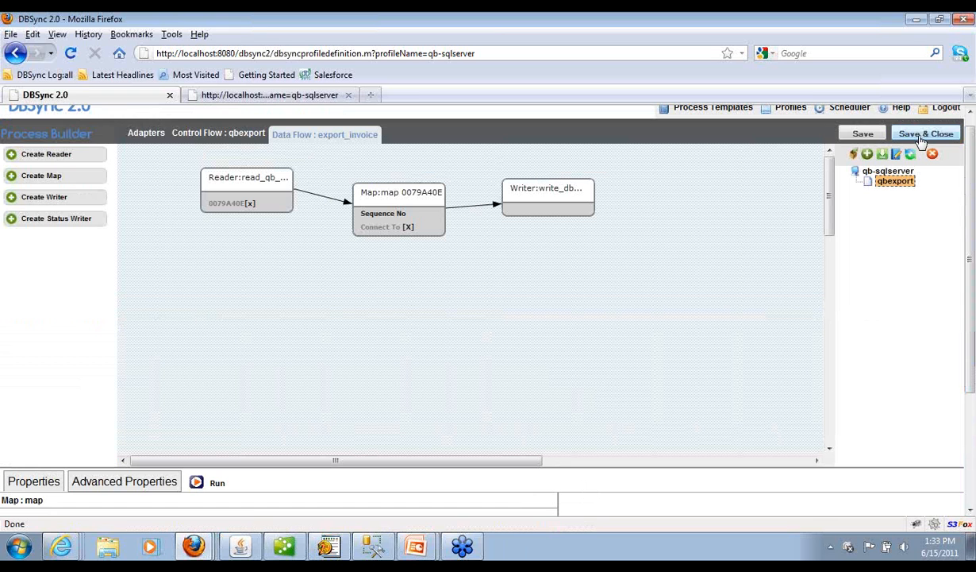
pyautogui.click(925, 133)
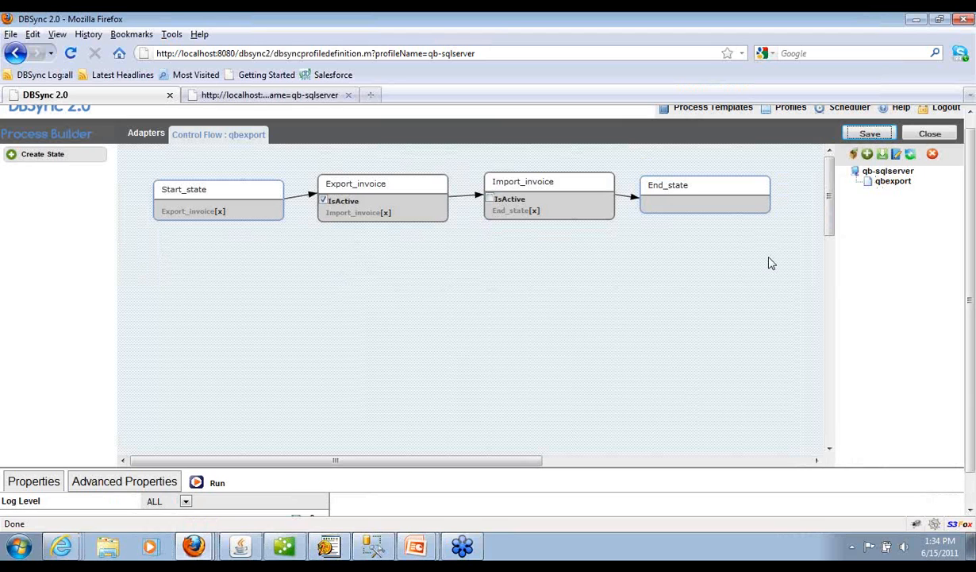
pyautogui.moveTo(170, 442)
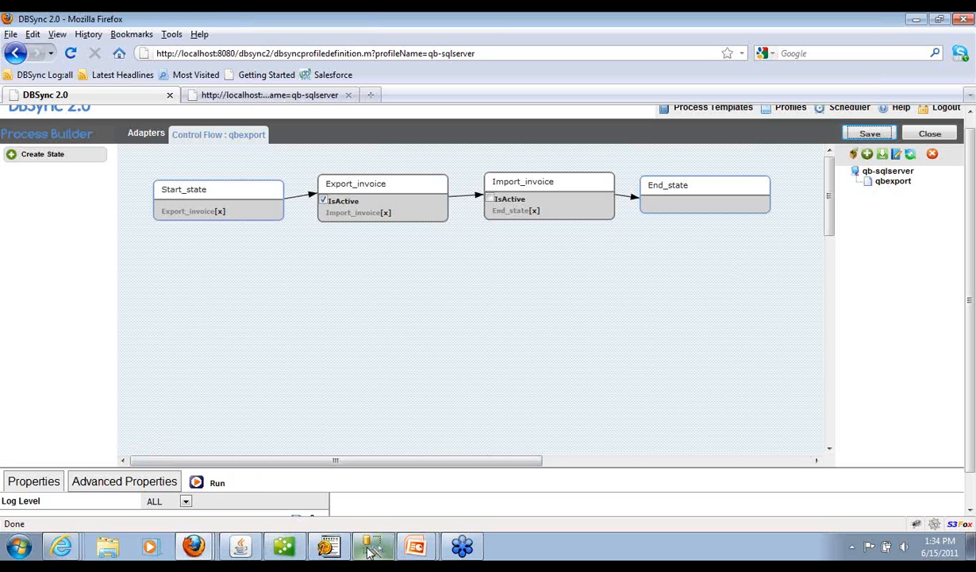
# In SSMS, list the 268 qb_invoice rows, then delete them all
pyautogui.click(373, 546)
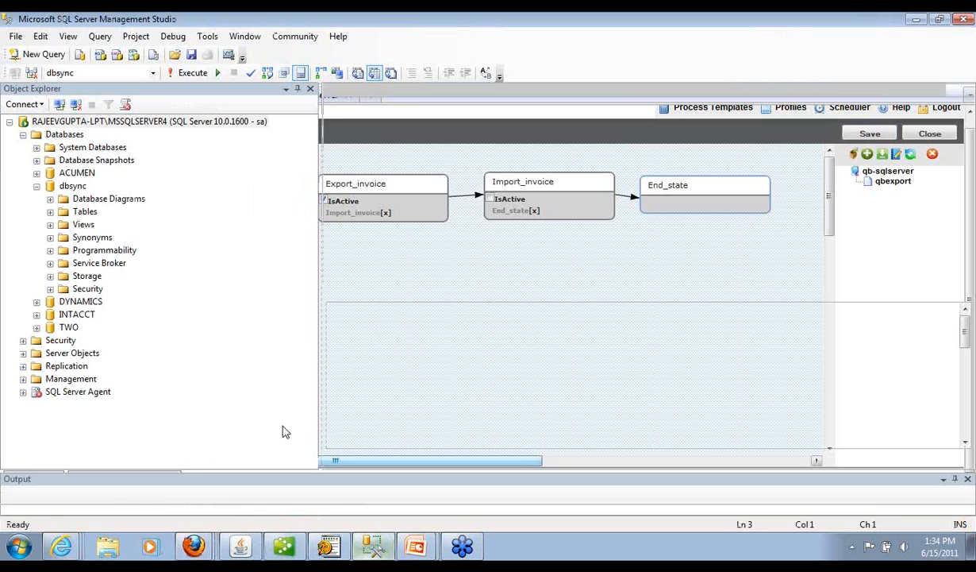
pyautogui.click(192, 72)
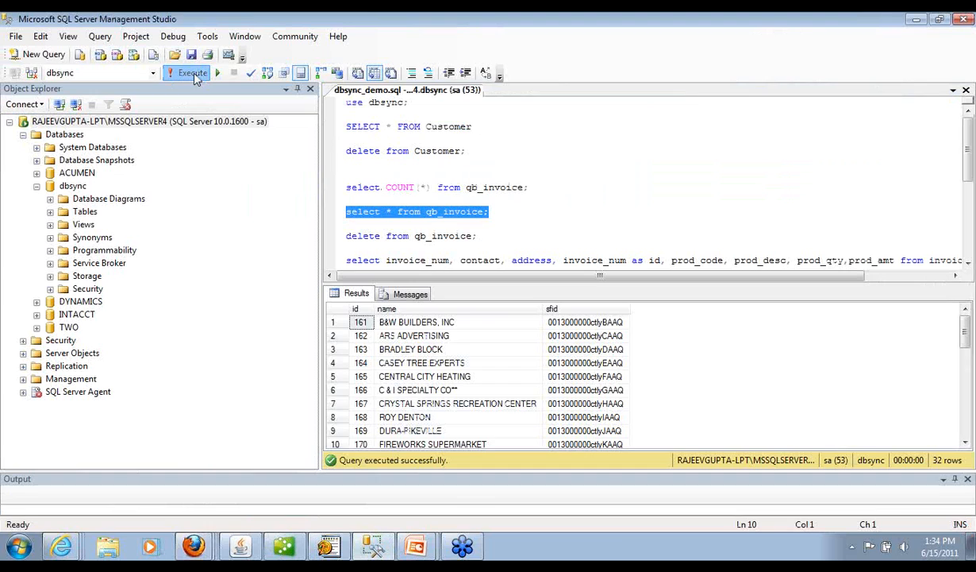
pyautogui.click(192, 73)
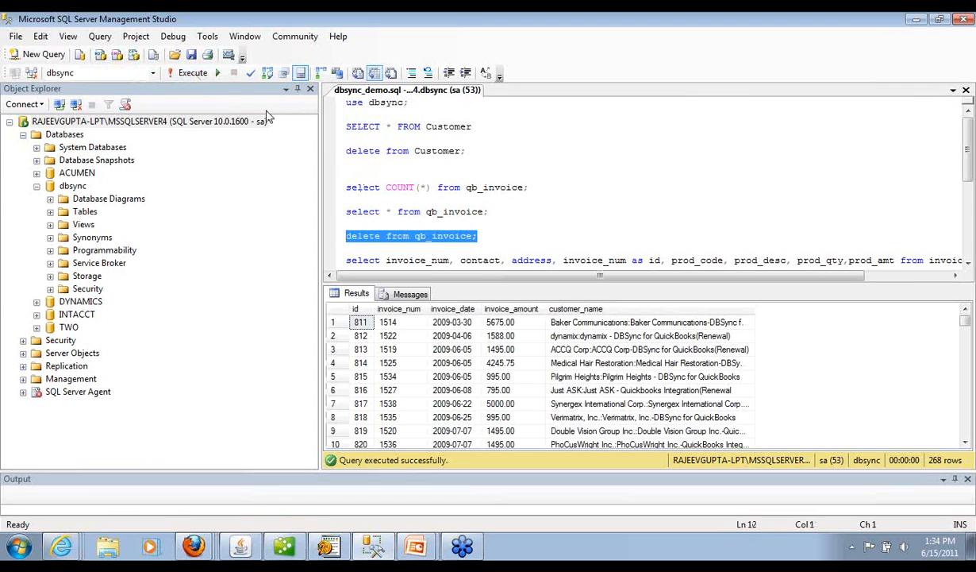
pyautogui.click(187, 72)
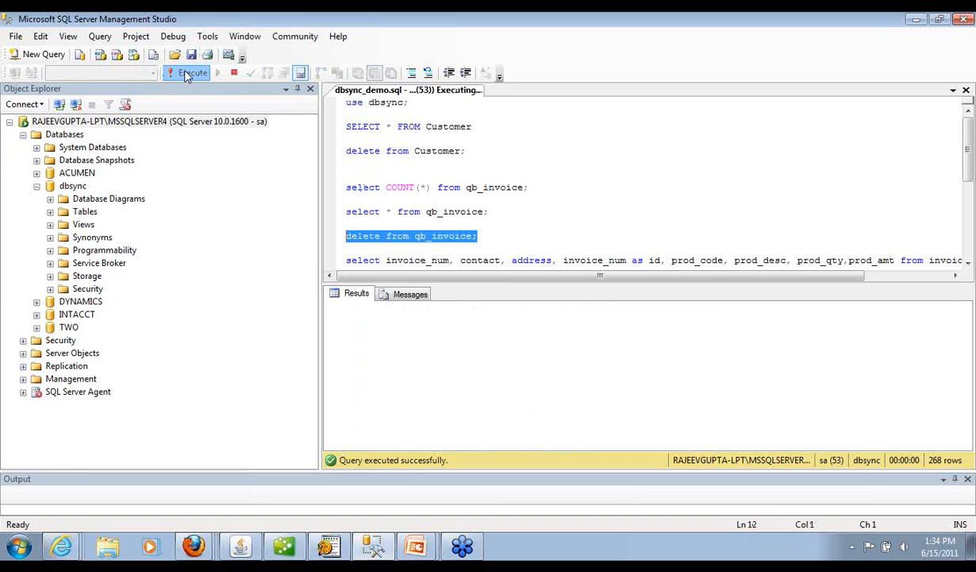
pyautogui.click(188, 72)
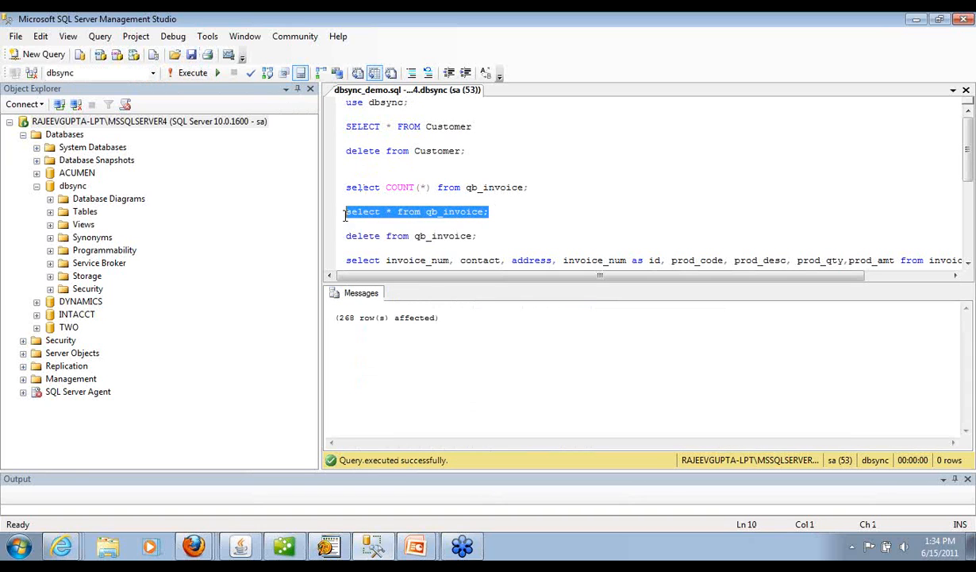
pyautogui.click(193, 72)
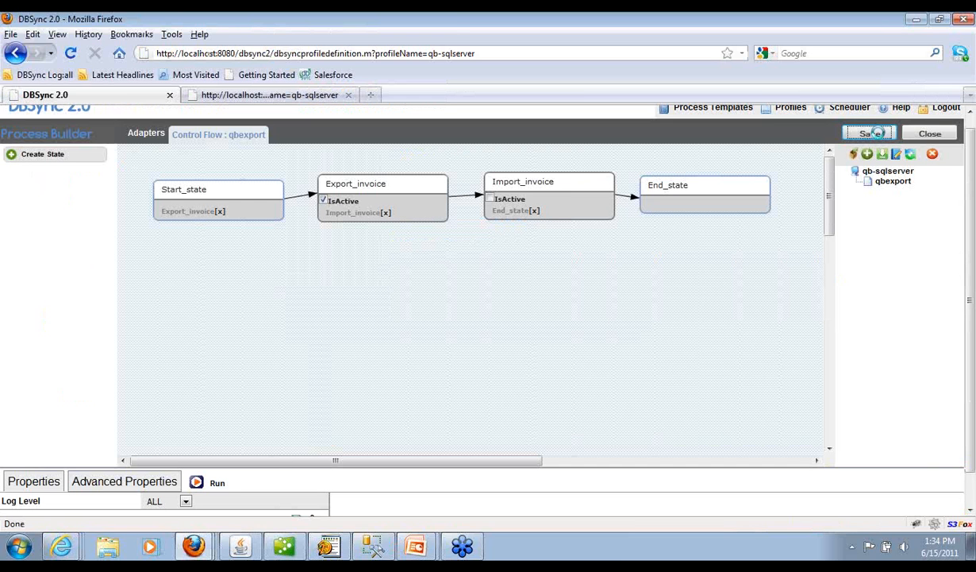
# Save and run the qbexport process, checking the Tomcat console log
pyautogui.click(216, 482)
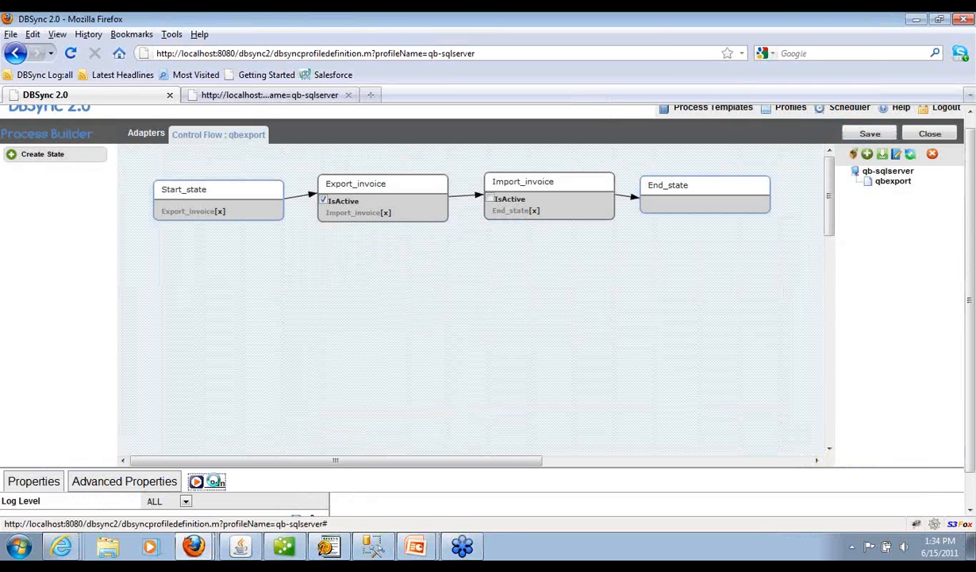
pyautogui.click(208, 481)
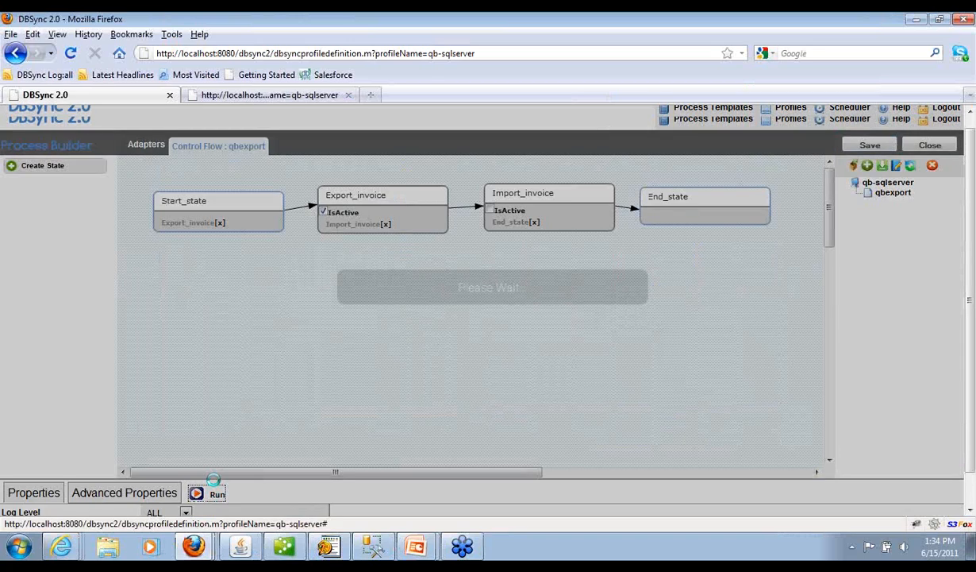
pyautogui.click(207, 493)
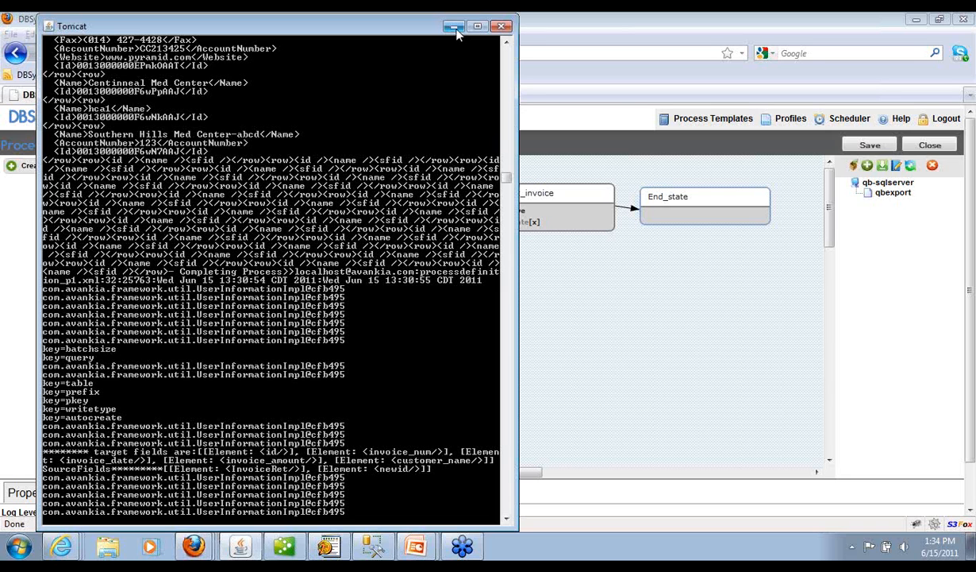
pyautogui.click(454, 27)
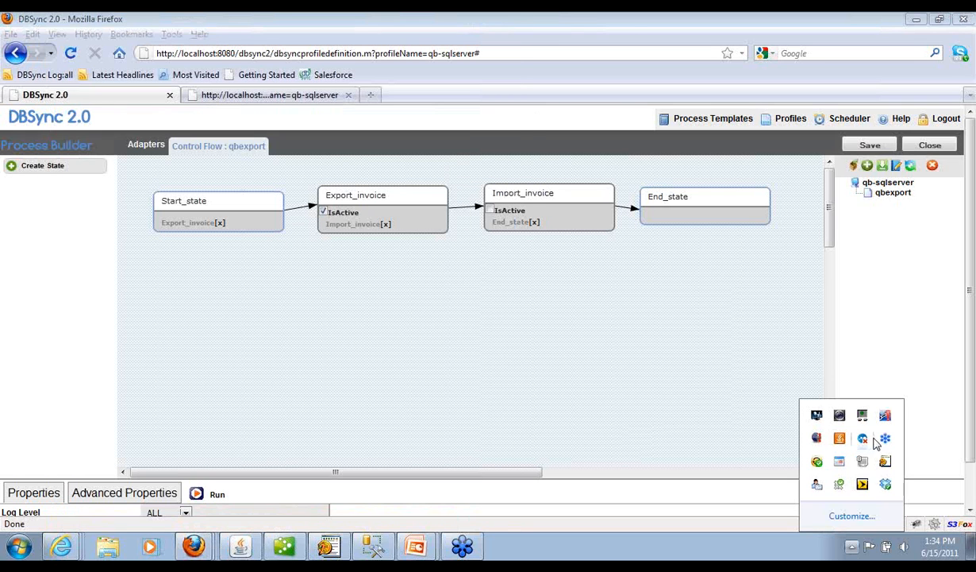
pyautogui.moveTo(889, 467)
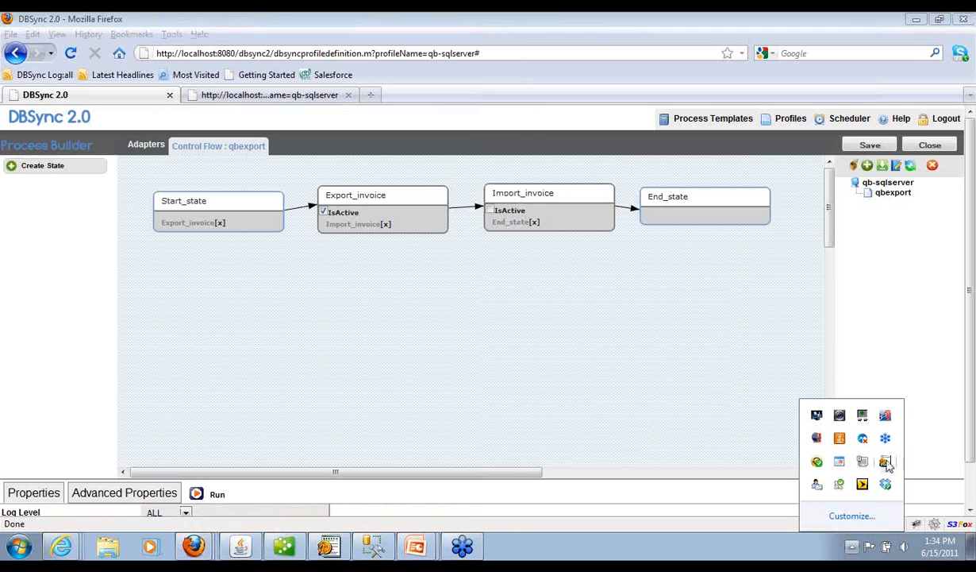
# Run the dbsync2-qb-sqlserver update in QuickBooks Web Connector and scroll the Tomcat invoice log
pyautogui.click(885, 461)
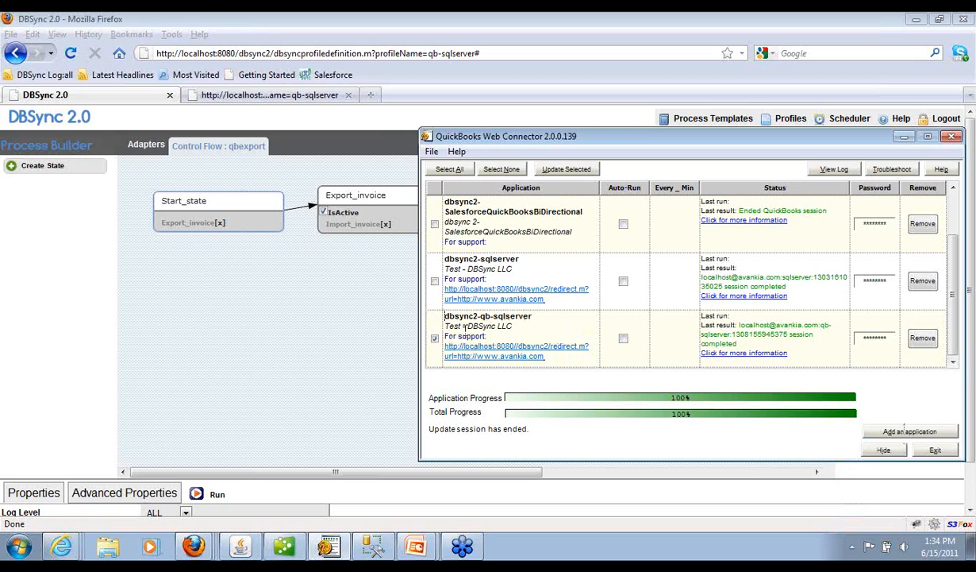
pyautogui.click(566, 169)
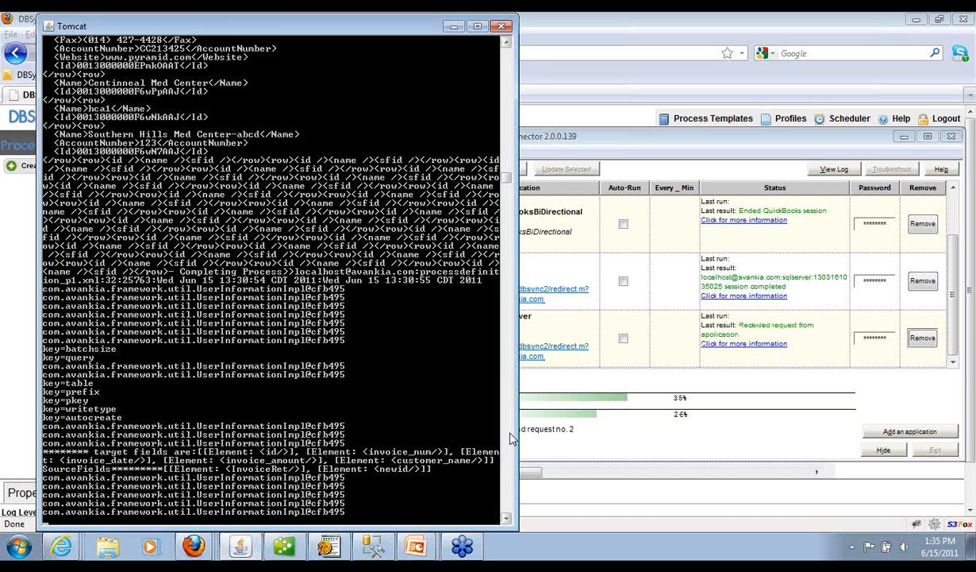
pyautogui.scroll(-3)
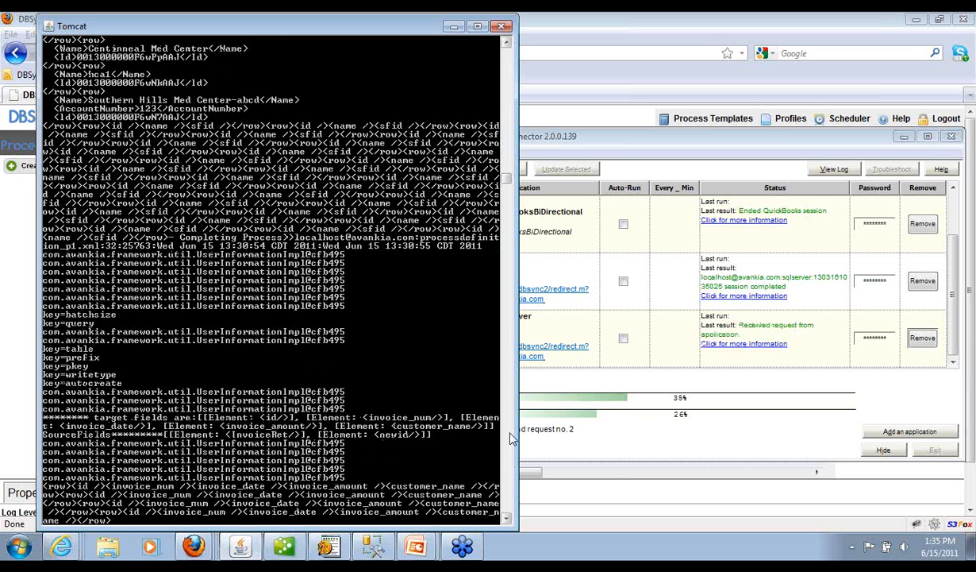
pyautogui.scroll(-3)
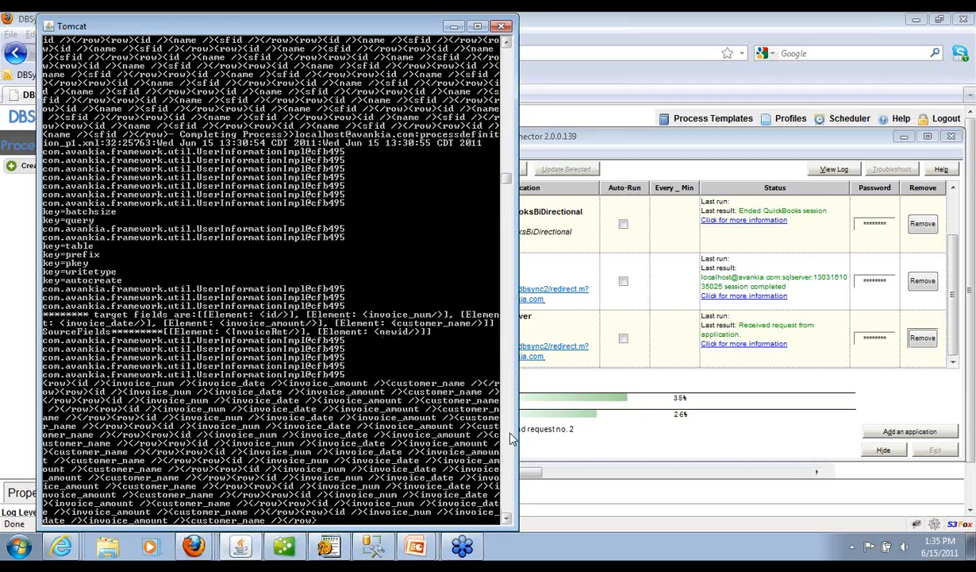
pyautogui.scroll(-3)
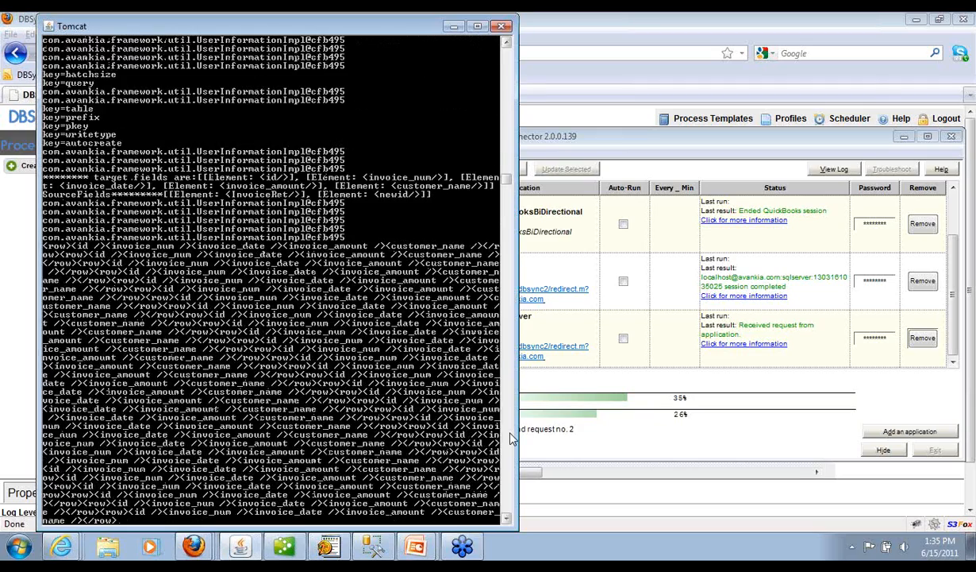
pyautogui.scroll(-3)
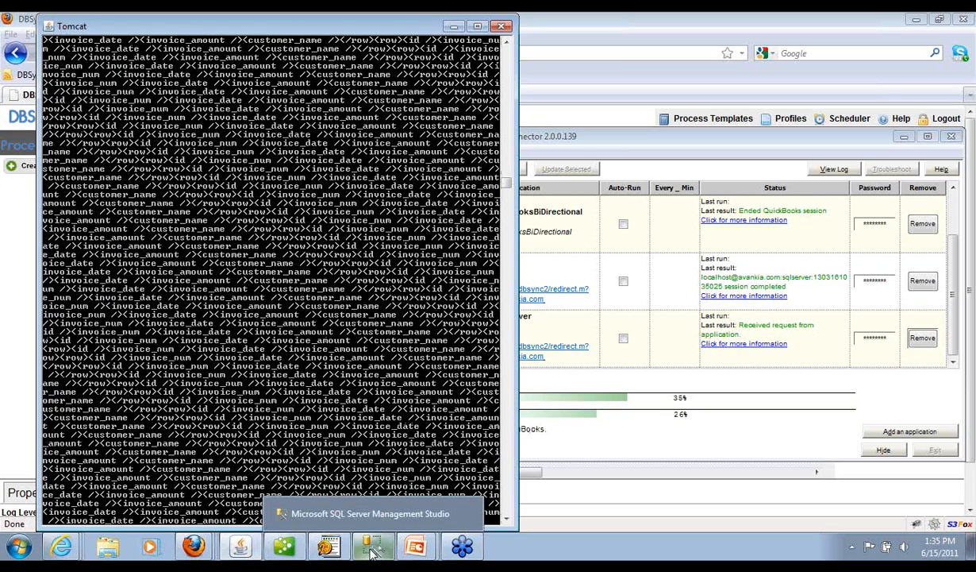
# In SQL Server Management Studio, re-run SELECT COUNT(*) on qb_invoice, reaching 268 rows
pyautogui.click(373, 546)
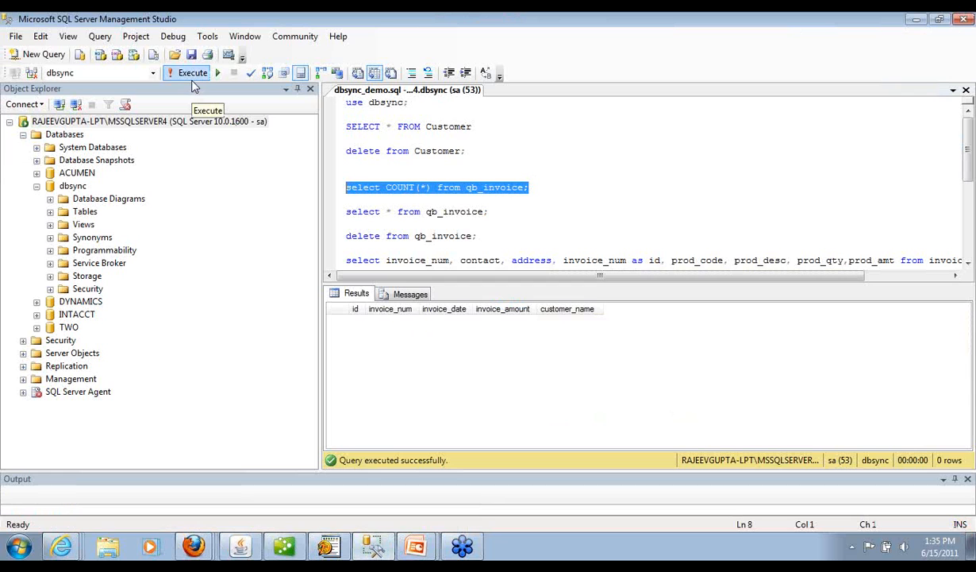
pyautogui.click(188, 72)
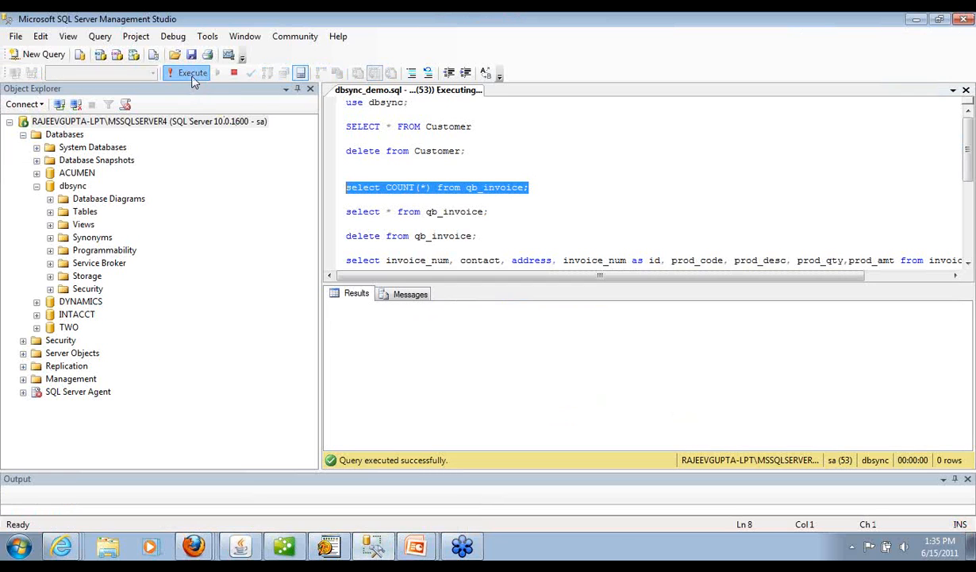
pyautogui.click(188, 72)
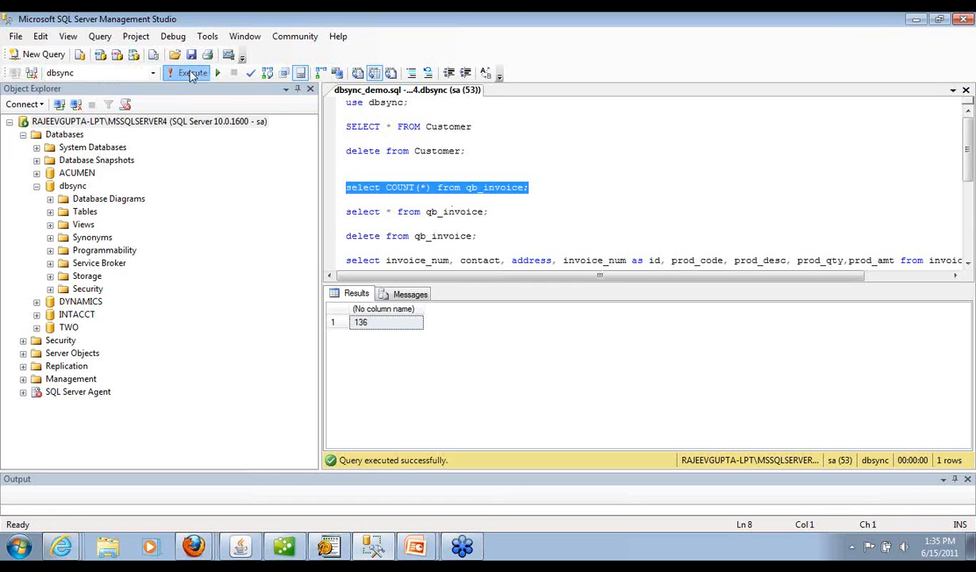
pyautogui.click(188, 72)
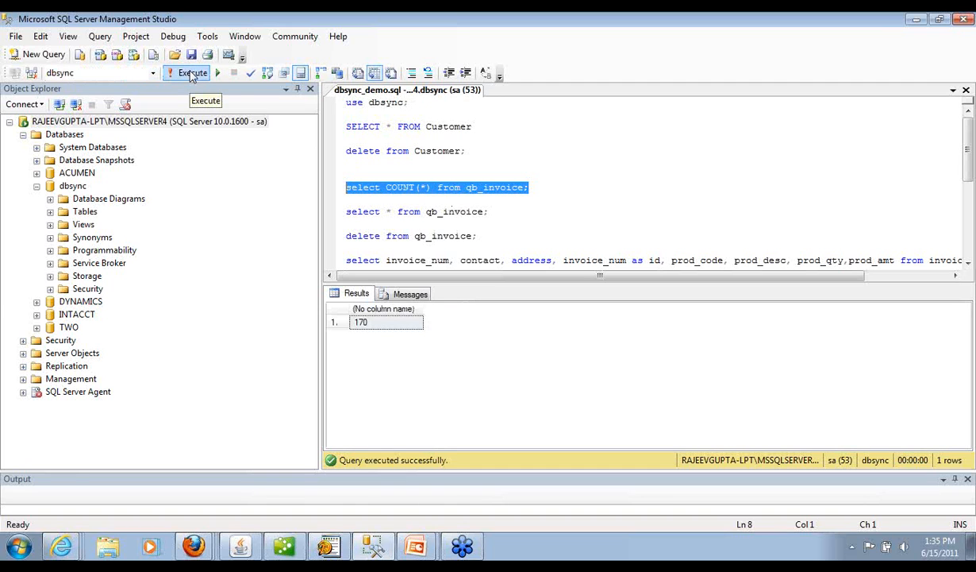
pyautogui.click(192, 72)
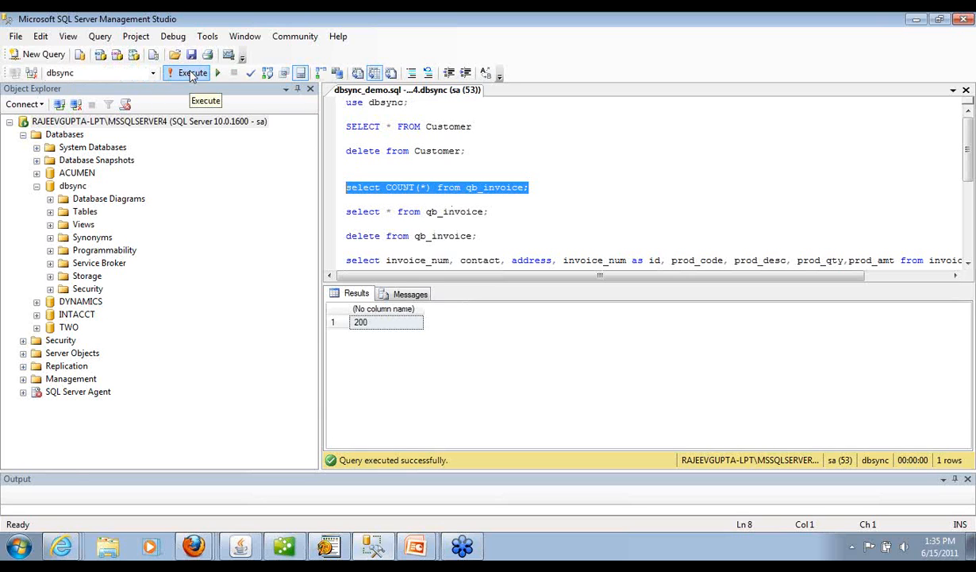
pyautogui.click(189, 73)
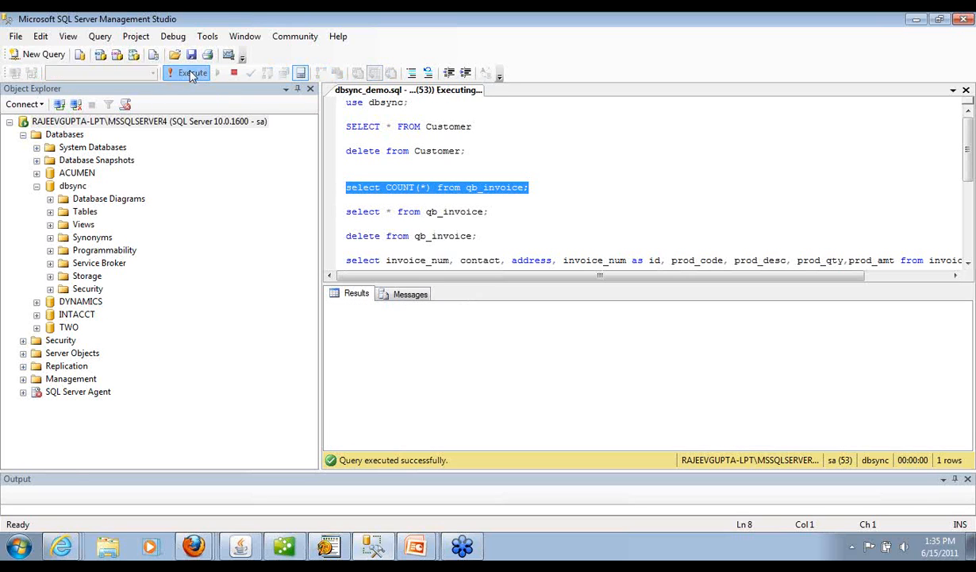
pyautogui.click(188, 72)
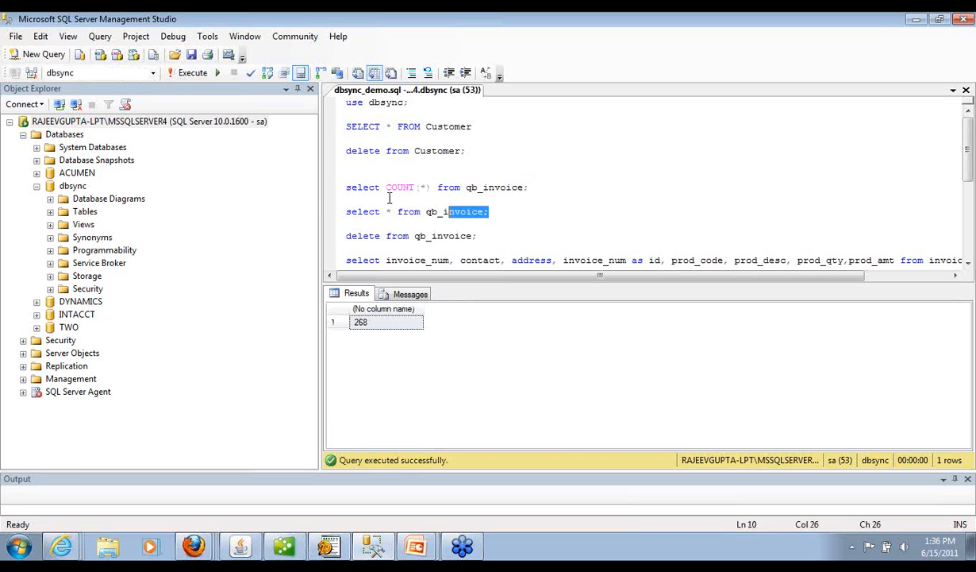
# List all qb_invoice rows, then run the invoice line query and inspect its descriptions
pyautogui.click(192, 72)
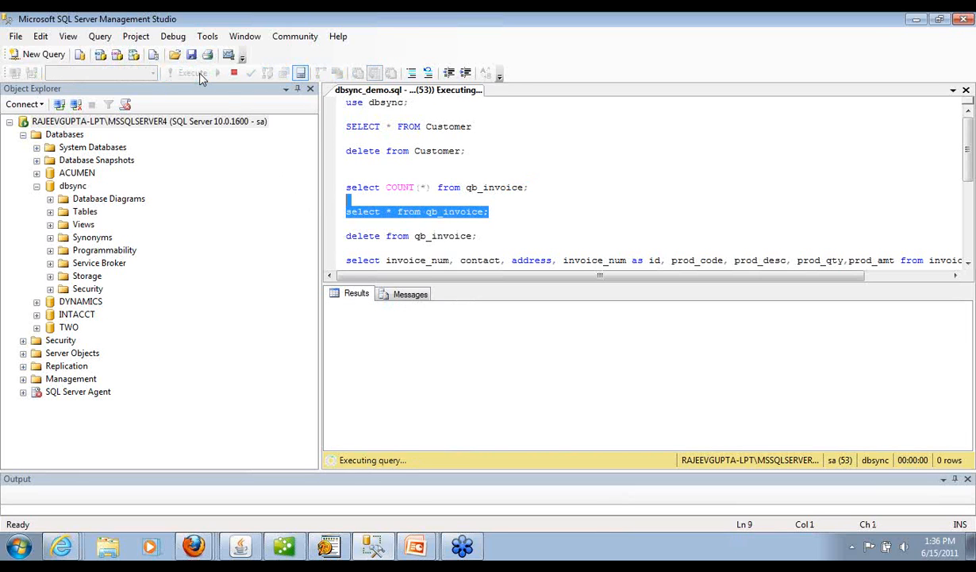
pyautogui.click(192, 72)
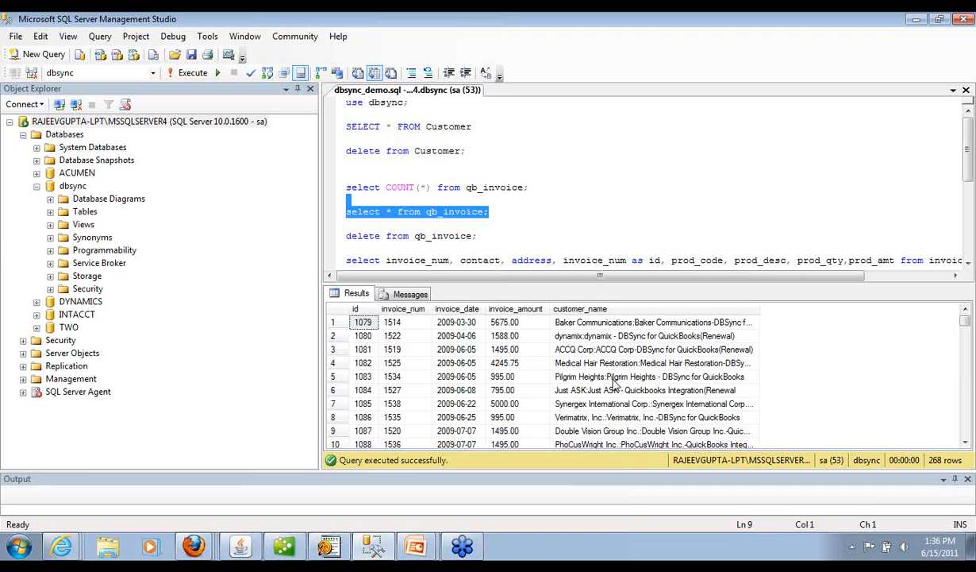
pyautogui.click(346, 223)
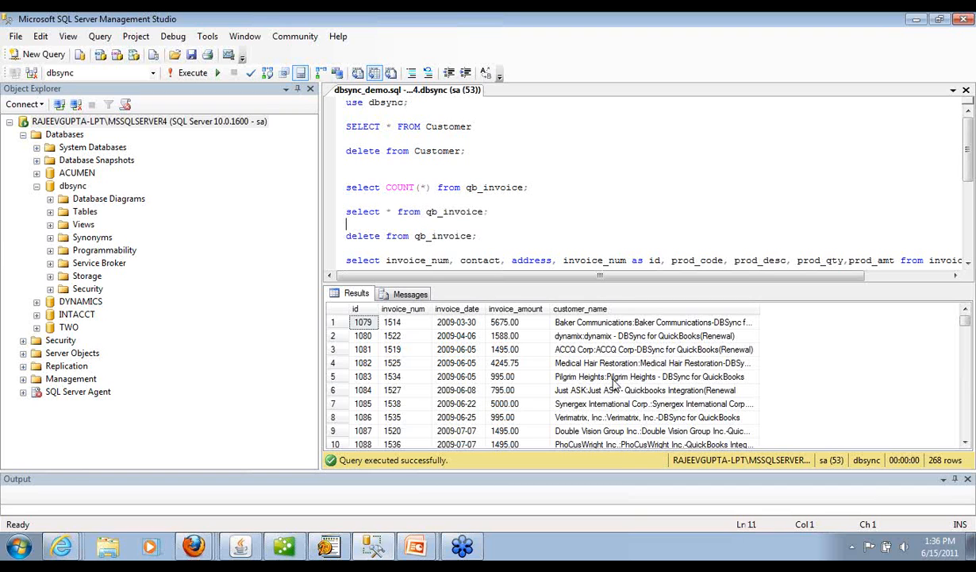
pyautogui.scroll(-3)
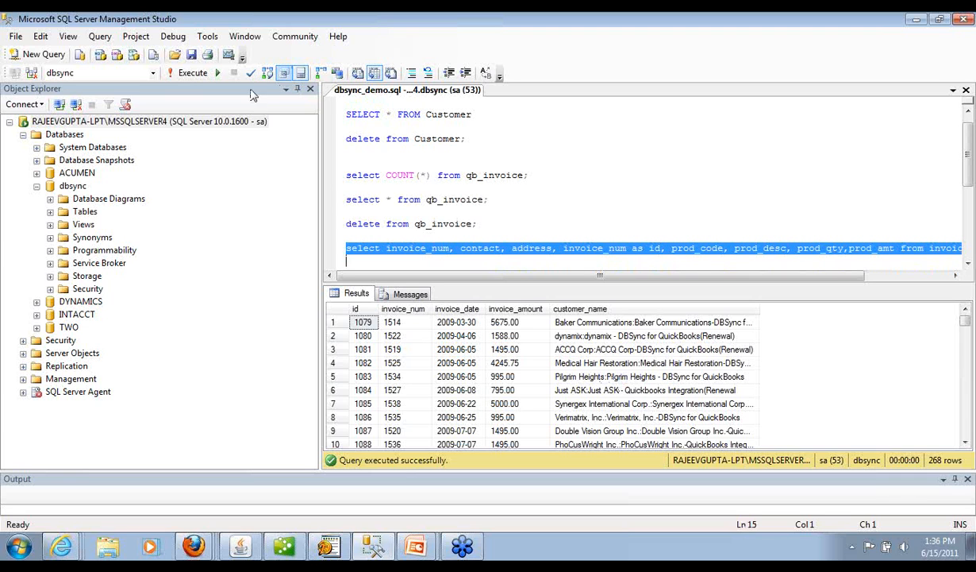
pyautogui.click(193, 72)
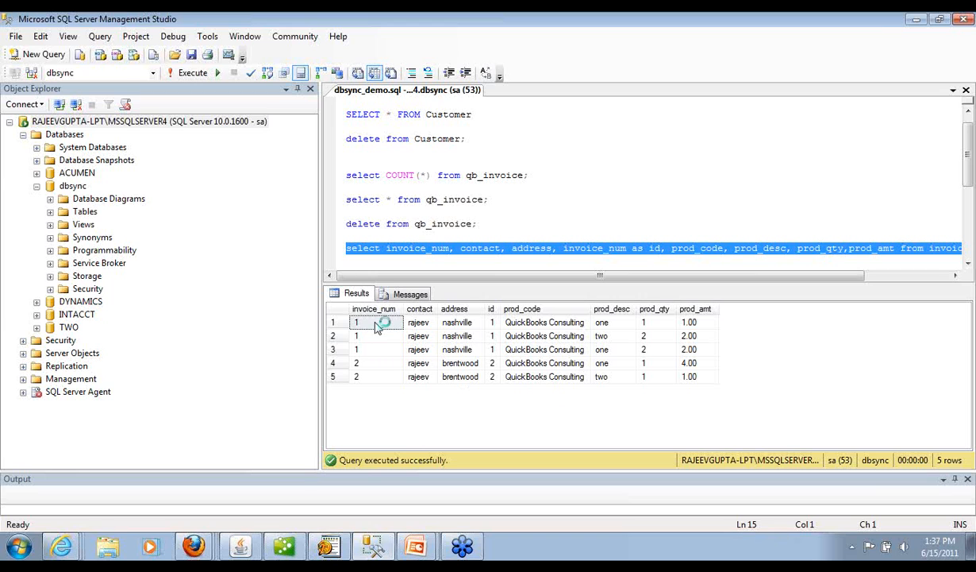
pyautogui.moveTo(377, 326)
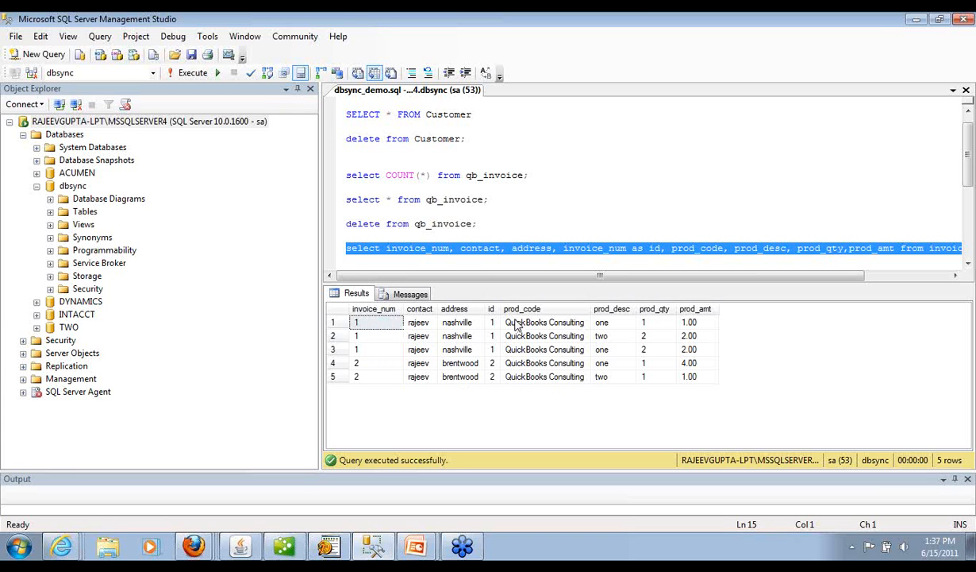
pyautogui.click(373, 335)
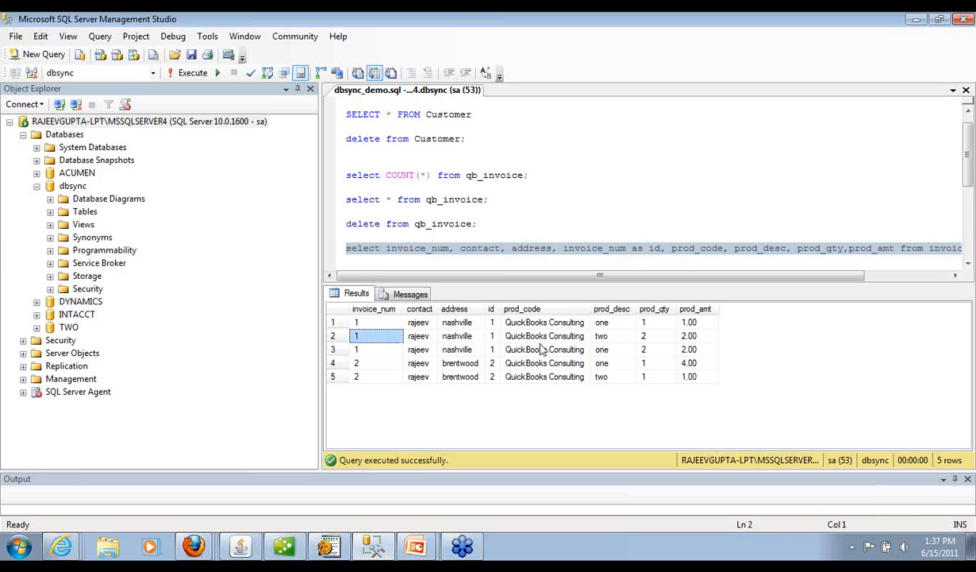
pyautogui.click(545, 335)
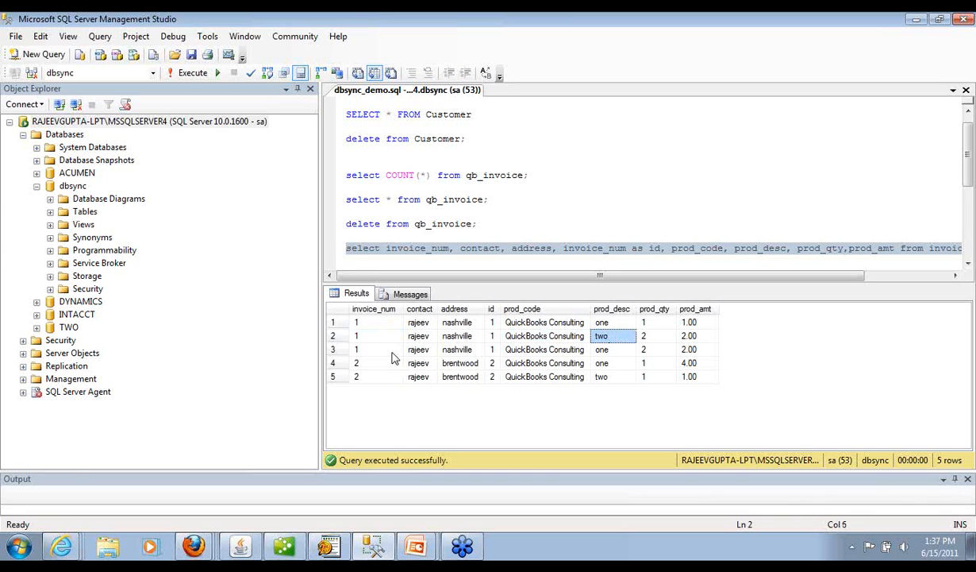
pyautogui.click(611, 350)
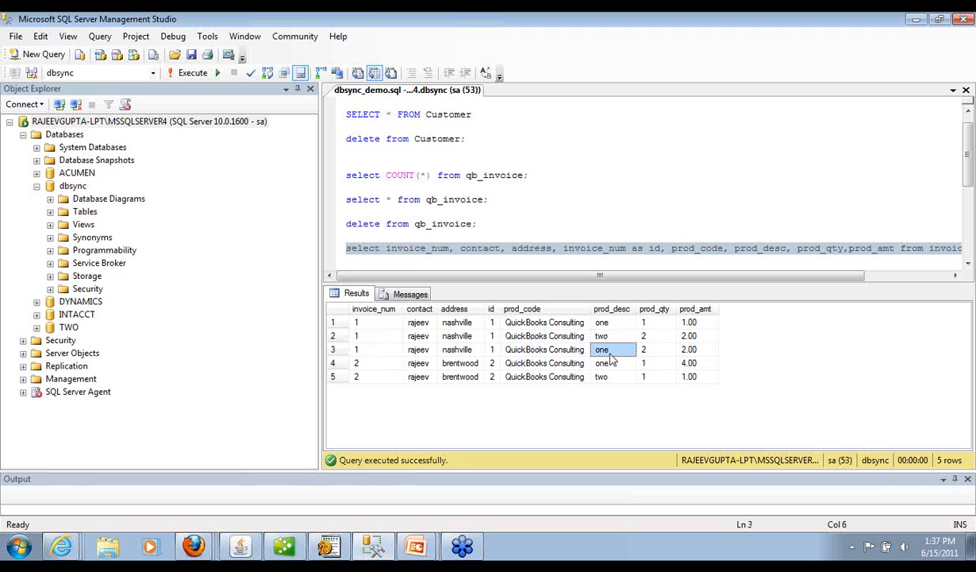
pyautogui.moveTo(363, 321)
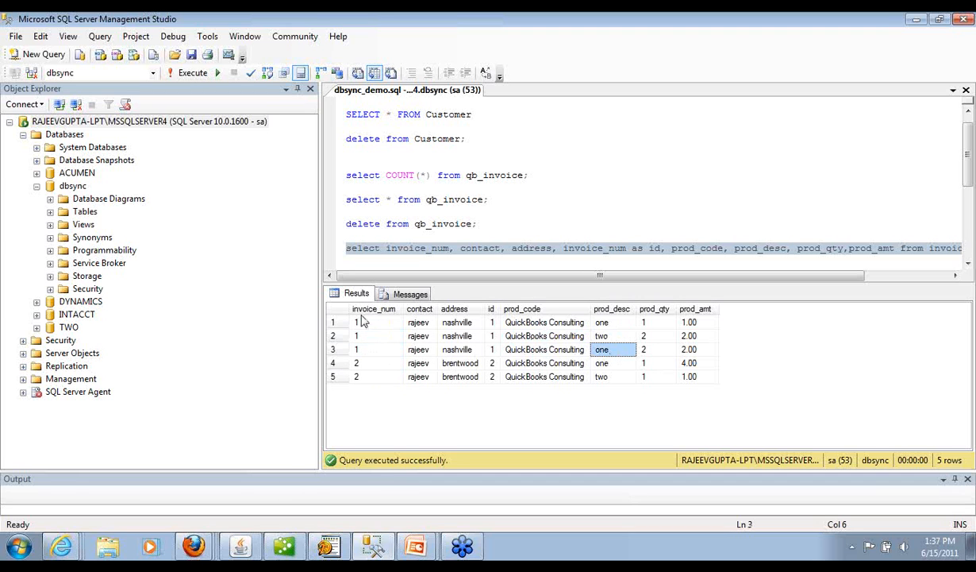
pyautogui.moveTo(379, 354)
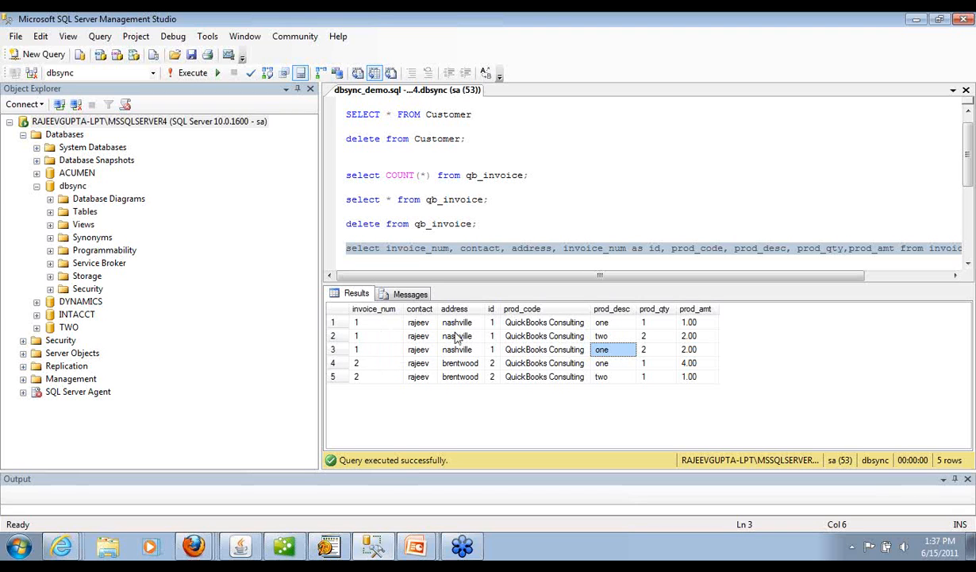
pyautogui.moveTo(540, 376)
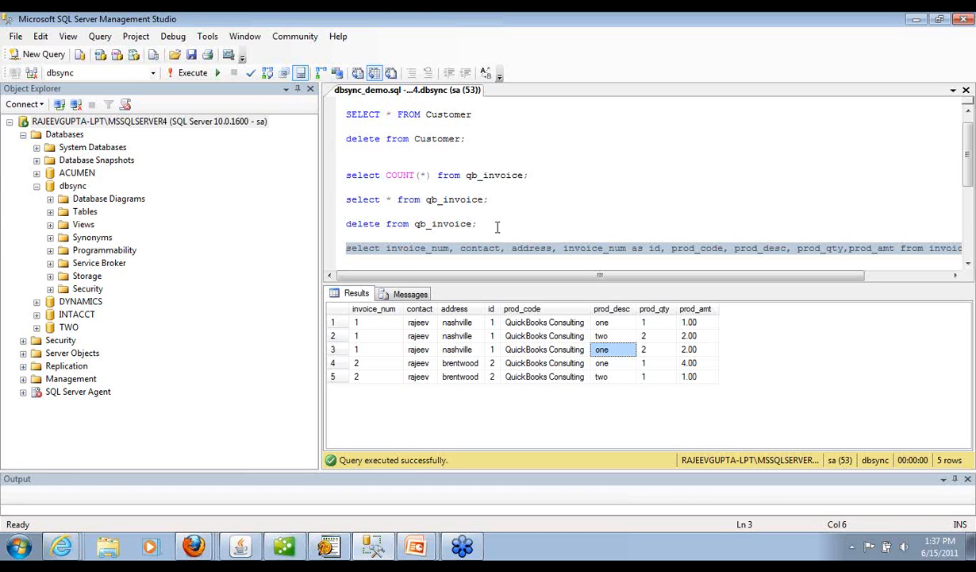
pyautogui.moveTo(720, 267)
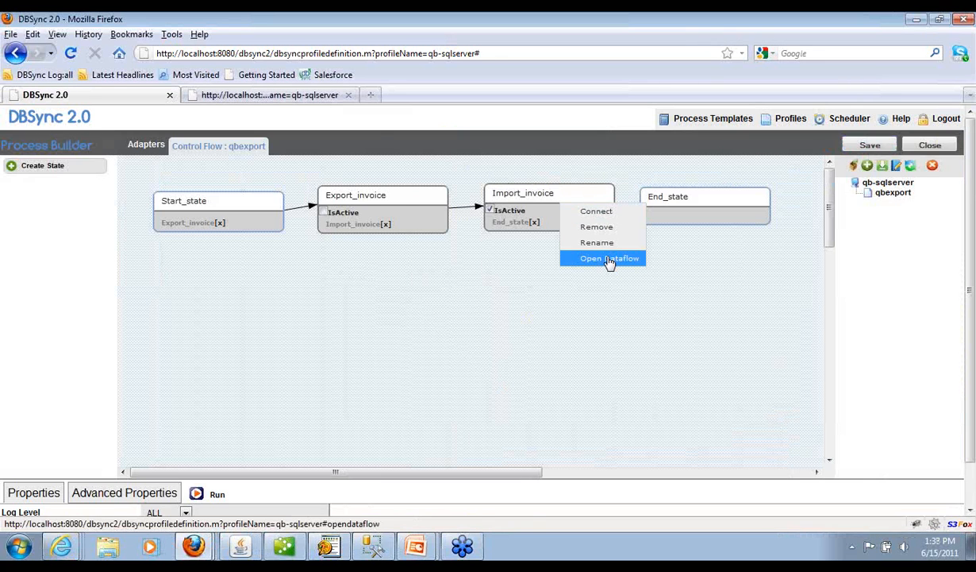
# Open the import_invoice data flow and show the Writer and map block properties (00C2F540_map.xml)
pyautogui.click(609, 258)
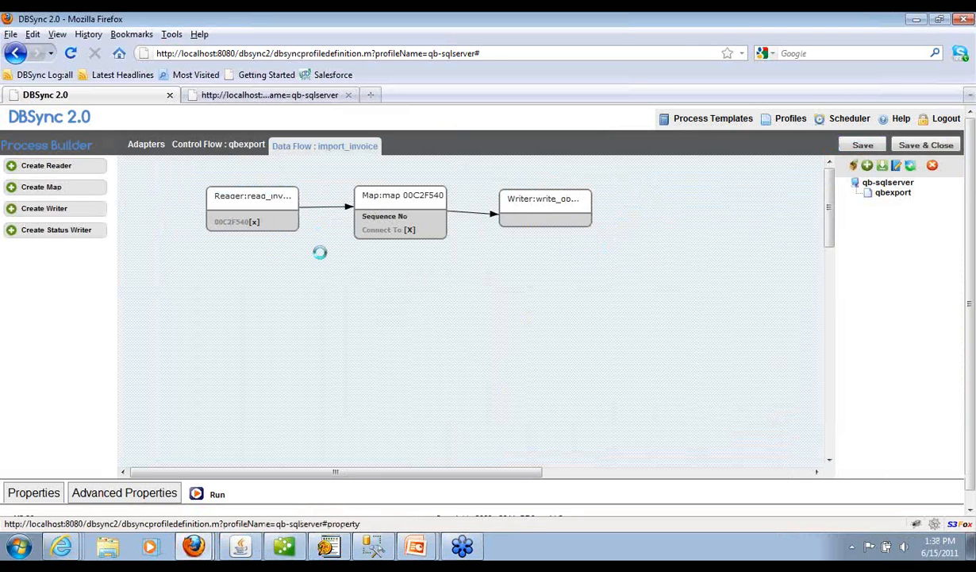
pyautogui.doubleClick(253, 196)
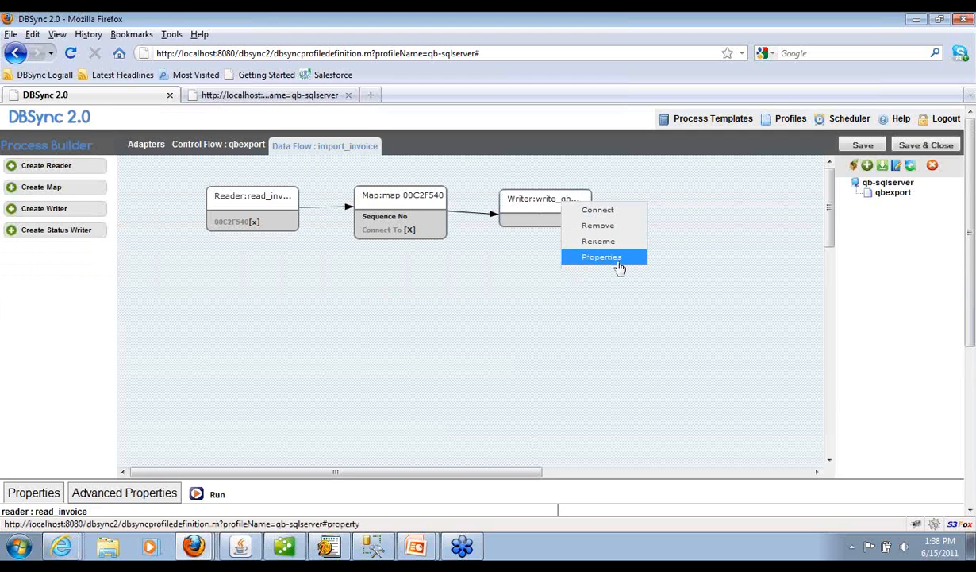
pyautogui.click(601, 257)
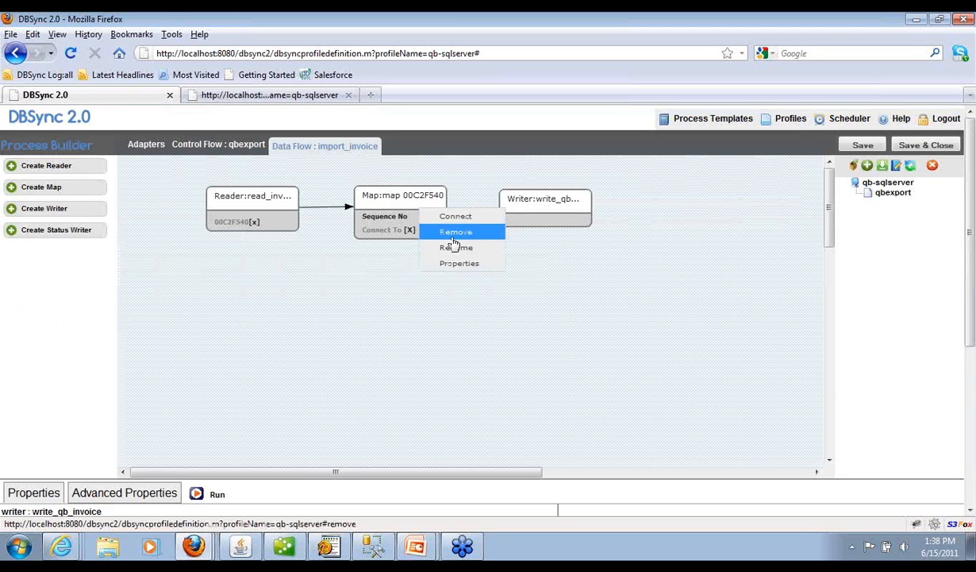
pyautogui.click(456, 231)
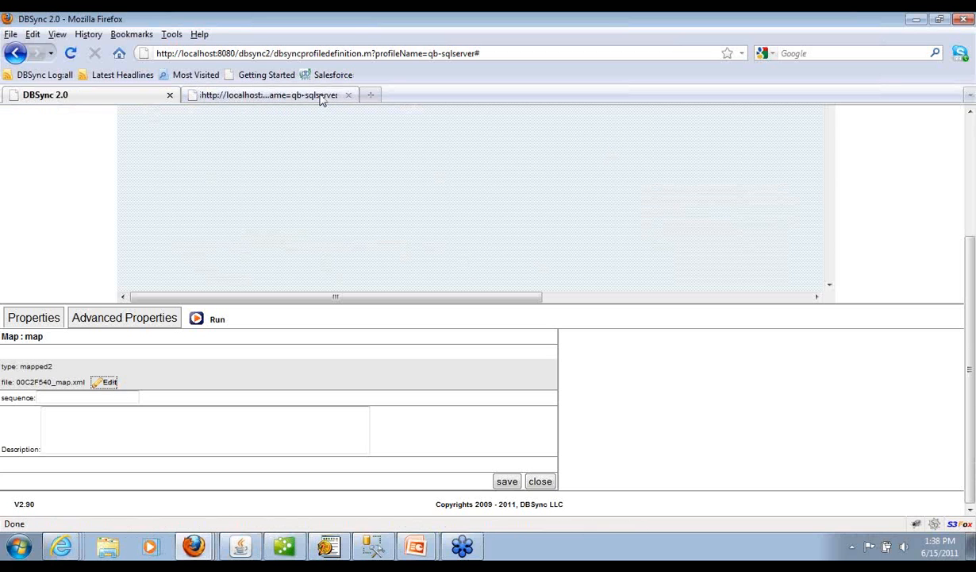
# Open the field mapping editor to view the import_invoice InvoiceAdd mappings
pyautogui.click(104, 382)
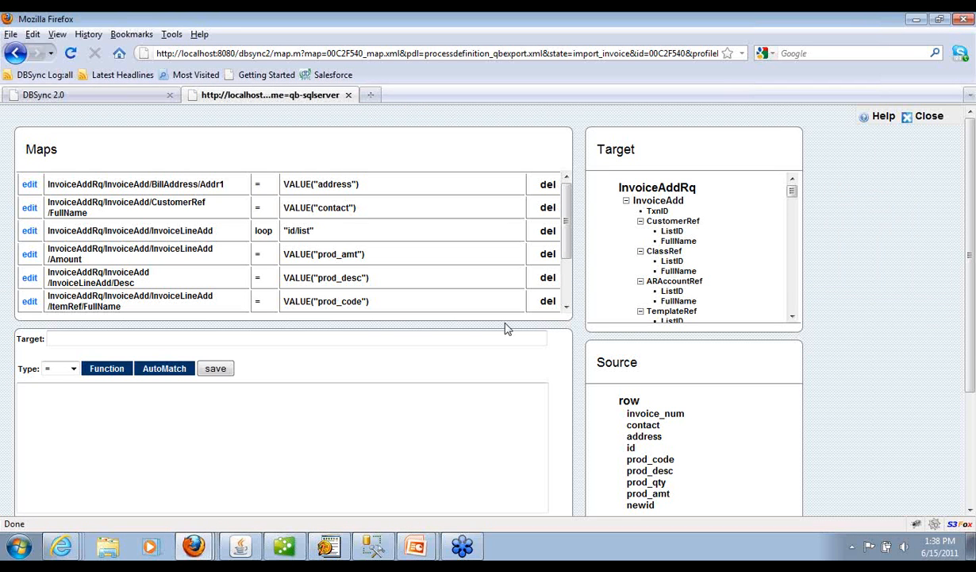
pyautogui.doubleClick(264, 231)
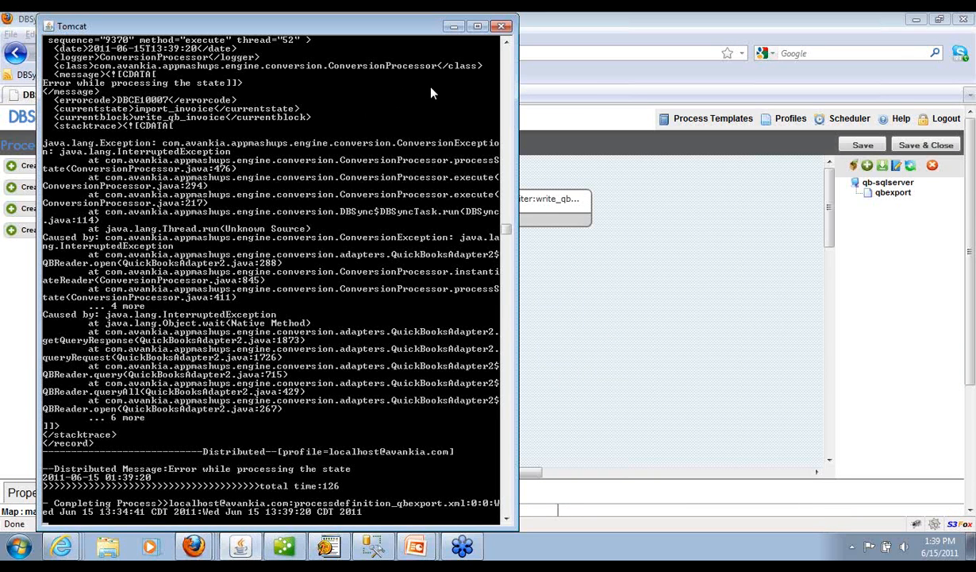
pyautogui.moveTo(562, 72)
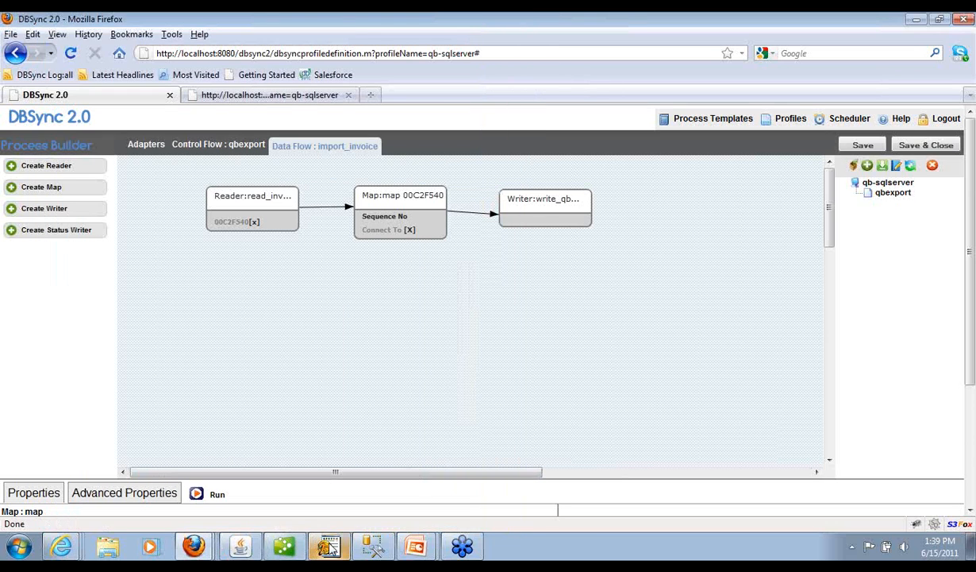
# Switch from the Tomcat console to QuickBooks to see imported invoice 1 for rajeev
pyautogui.click(329, 546)
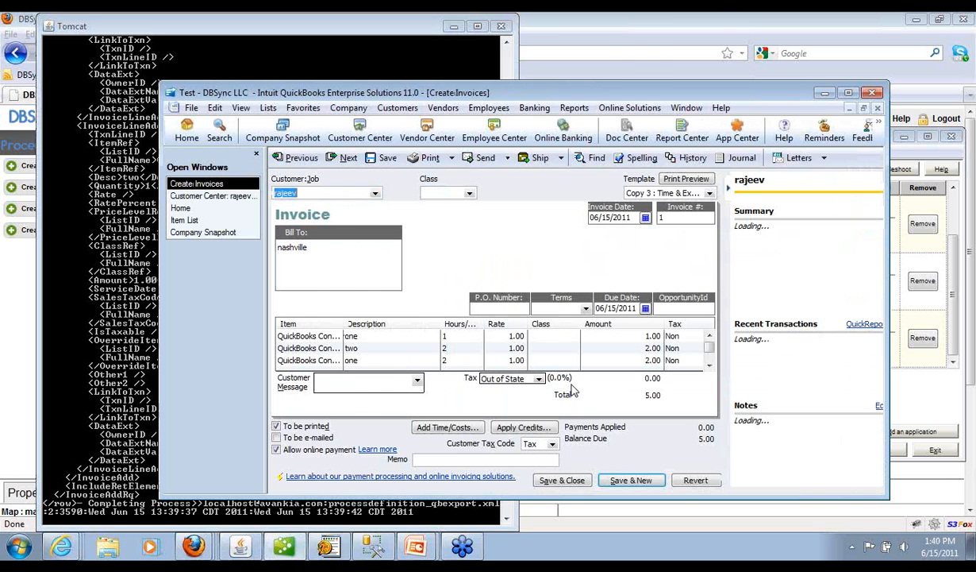
# View invoice 2 for rajeev, then list rajeev's transactions in the Customer Center
pyautogui.click(849, 93)
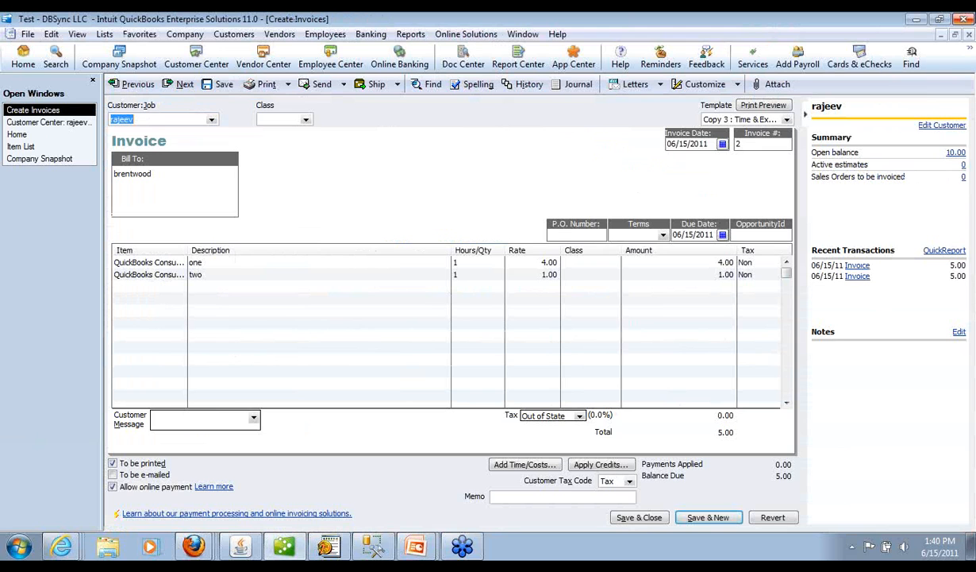
pyautogui.click(49, 110)
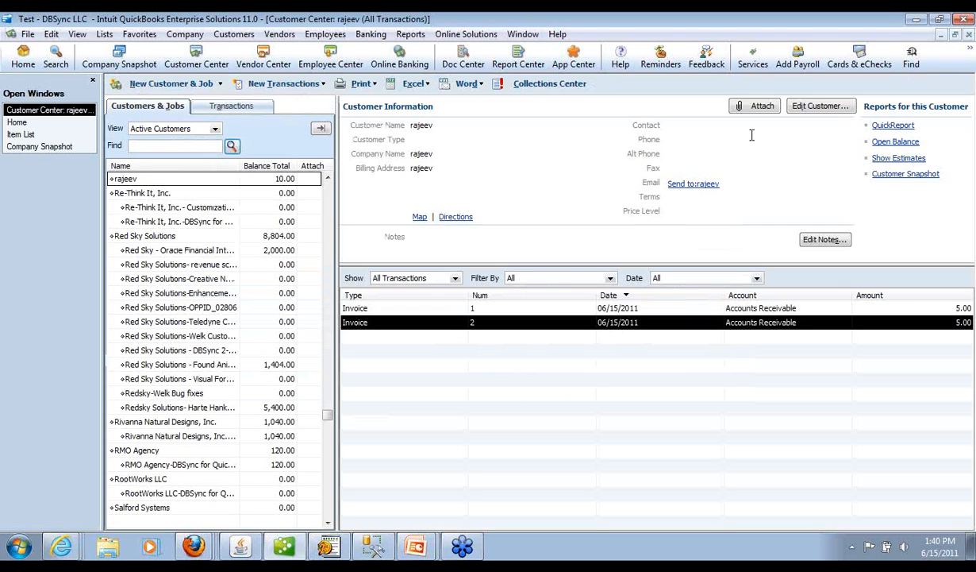
pyautogui.moveTo(772, 51)
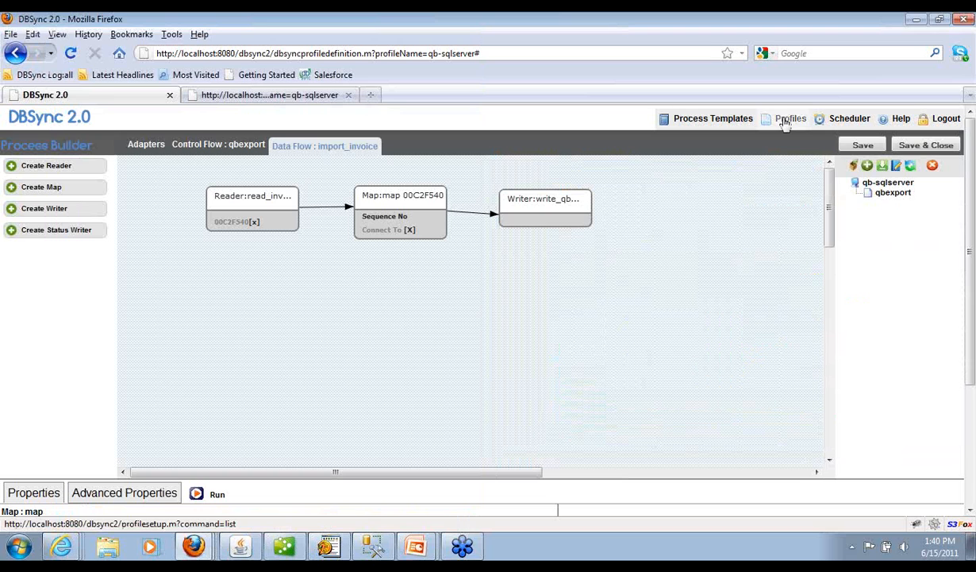
# Open the qb-sqlserver profile log and search it filtered to SEVERE entries
pyautogui.click(791, 118)
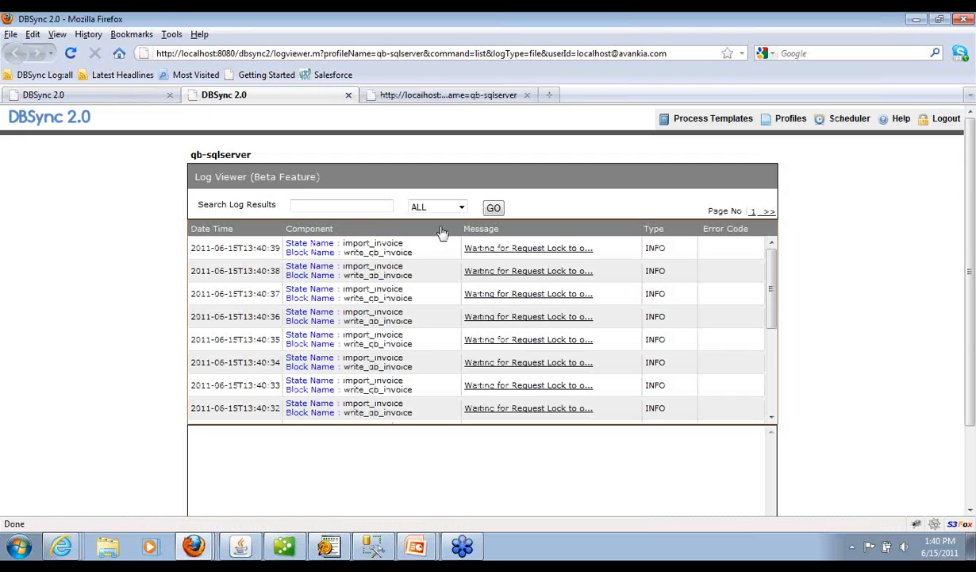
pyautogui.moveTo(770, 293)
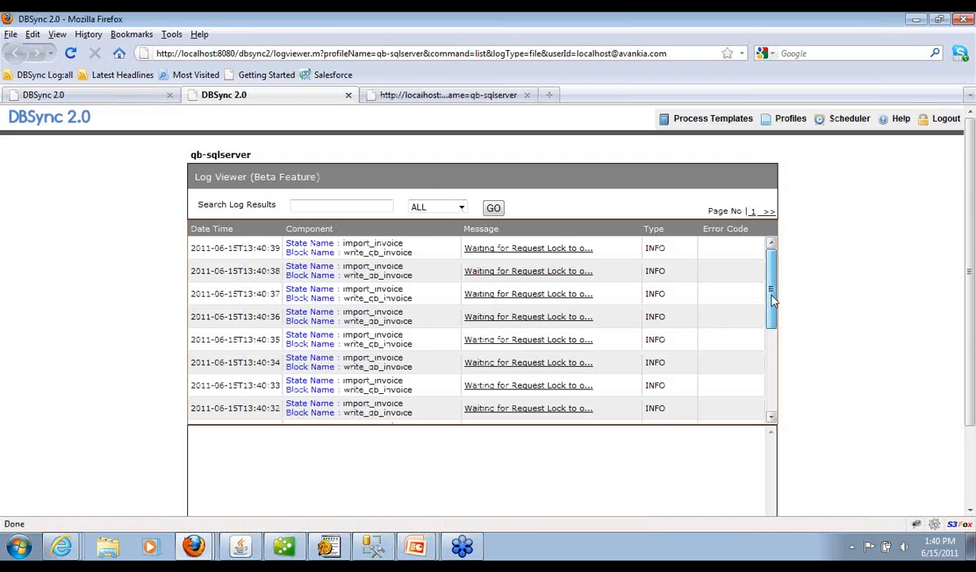
pyautogui.scroll(-3)
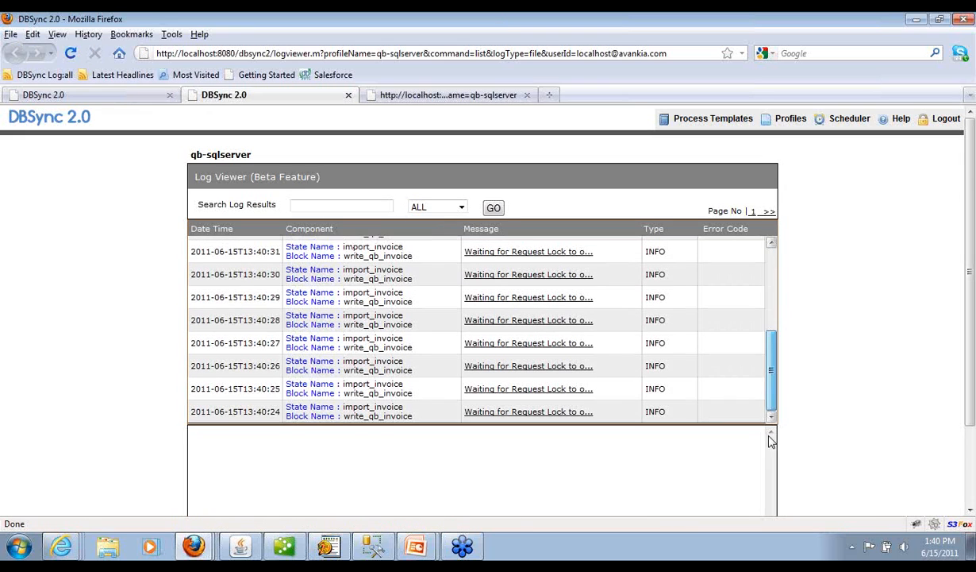
pyautogui.click(437, 207)
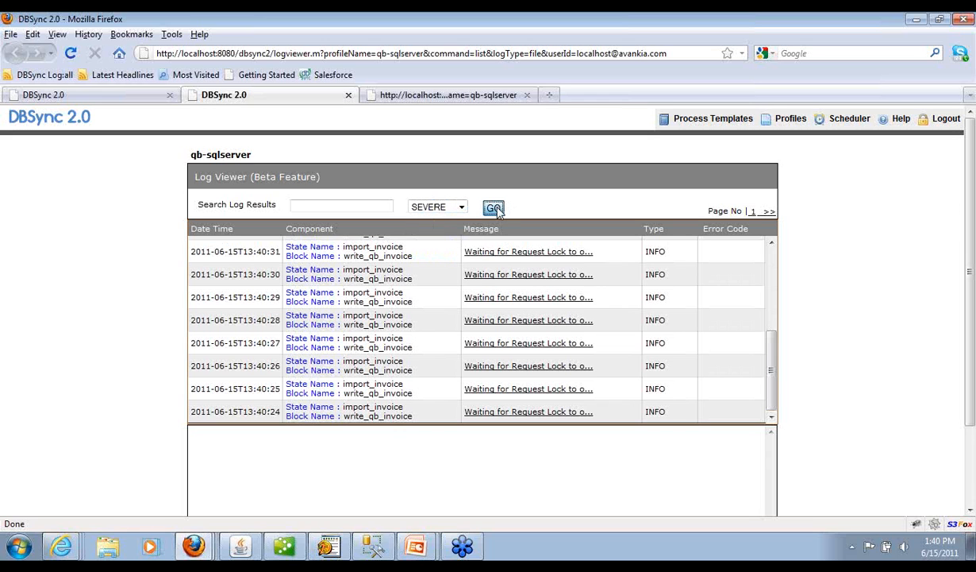
pyautogui.click(493, 207)
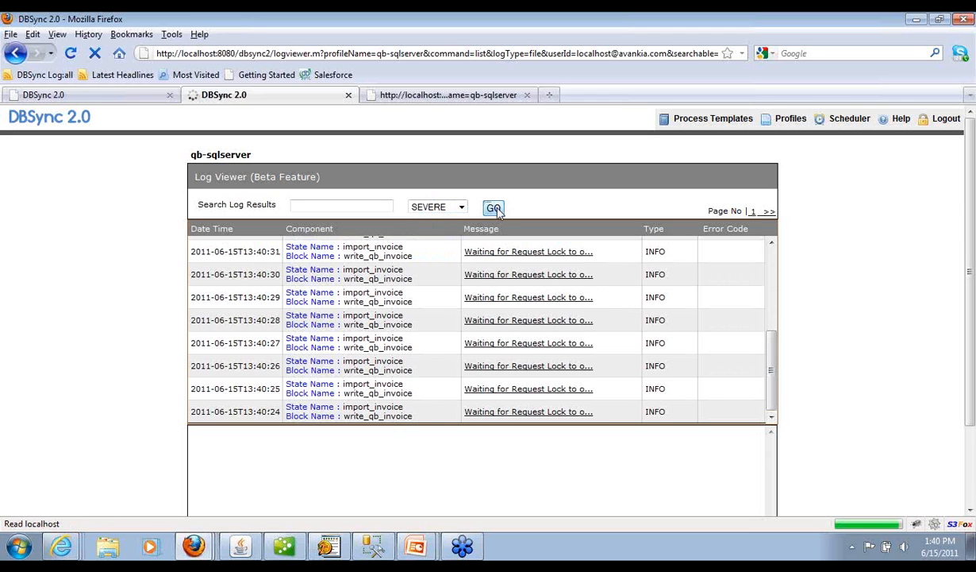
pyautogui.click(493, 207)
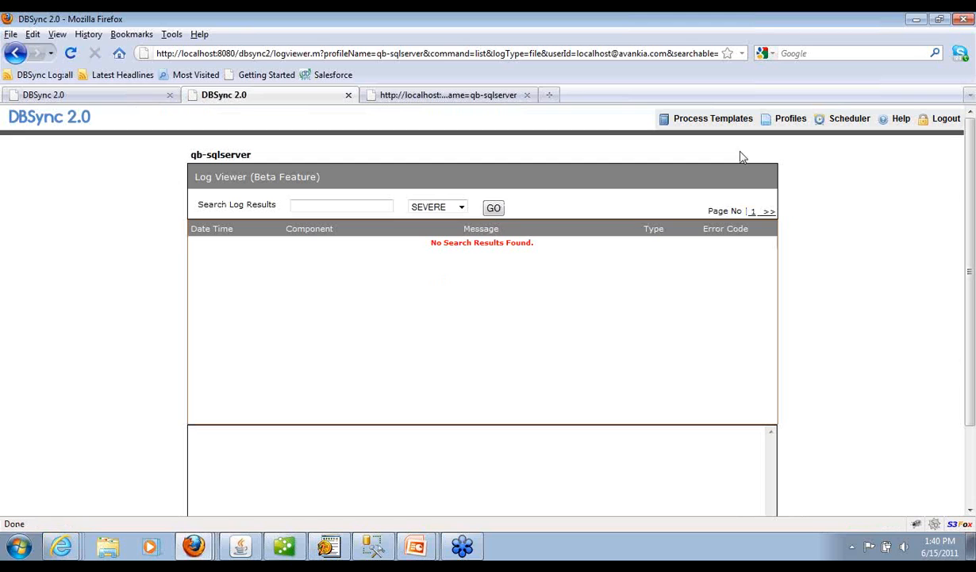
pyautogui.moveTo(633, 312)
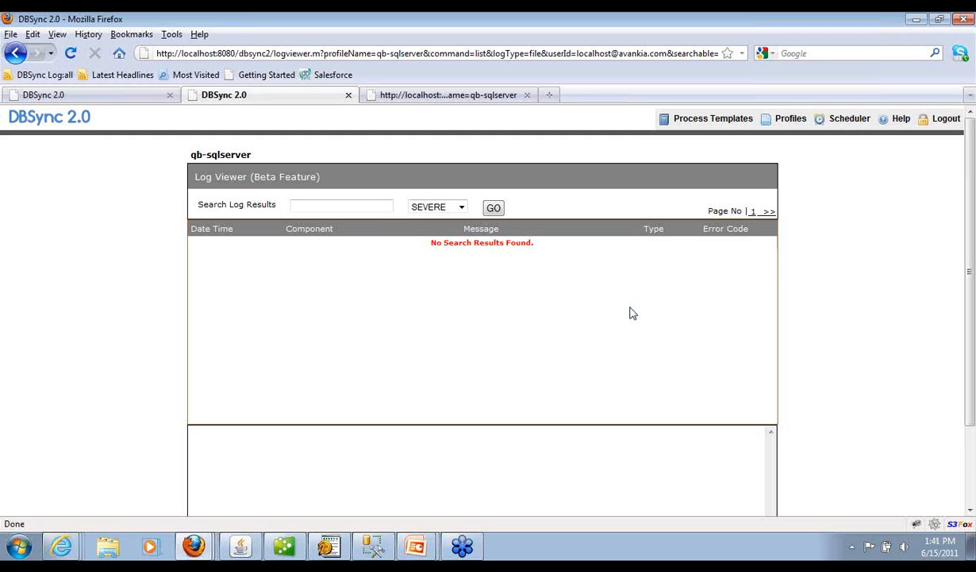
pyautogui.moveTo(734, 316)
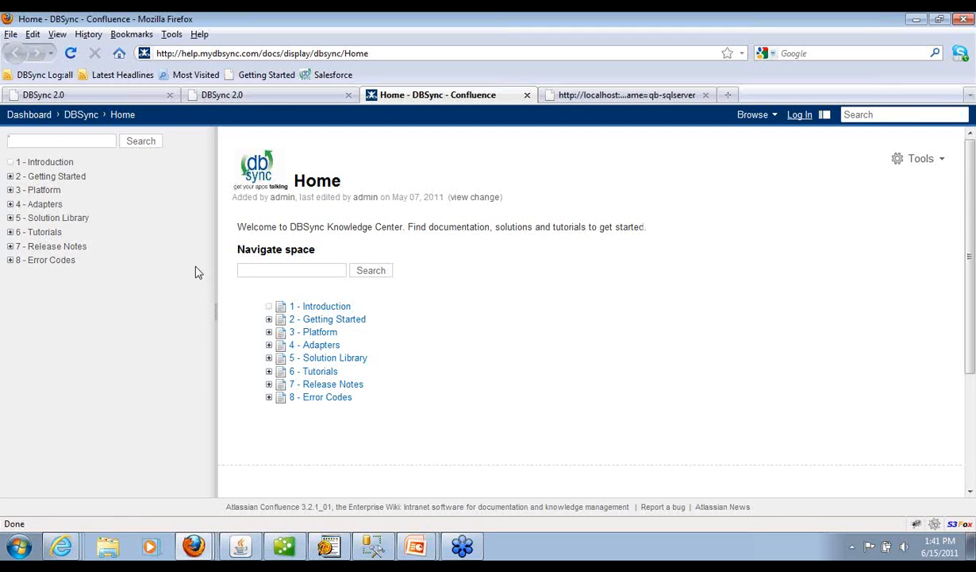
# Open the Database to Salesforce Integration tutorial under Tutorials, then expand Platform and Getting Started
pyautogui.click(10, 232)
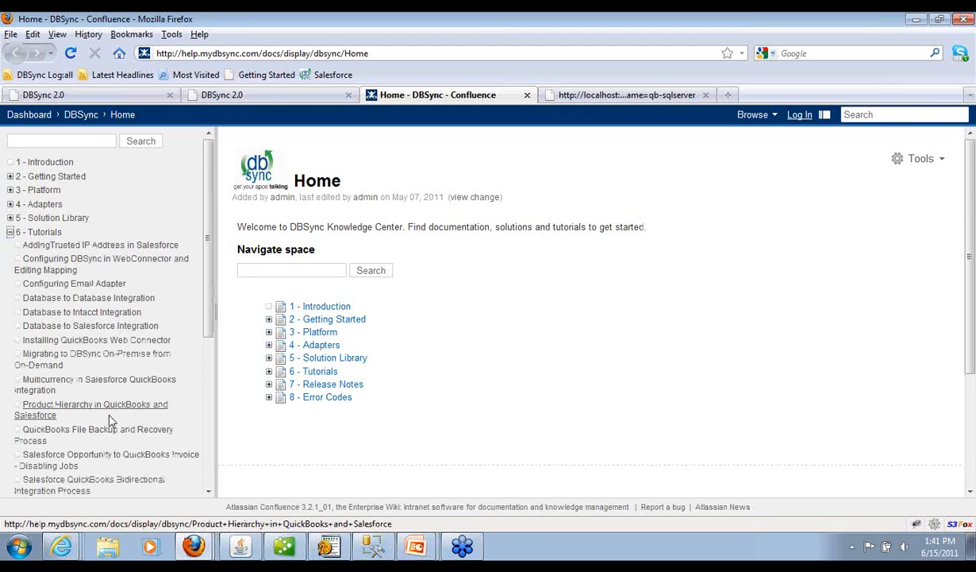
pyautogui.moveTo(106, 315)
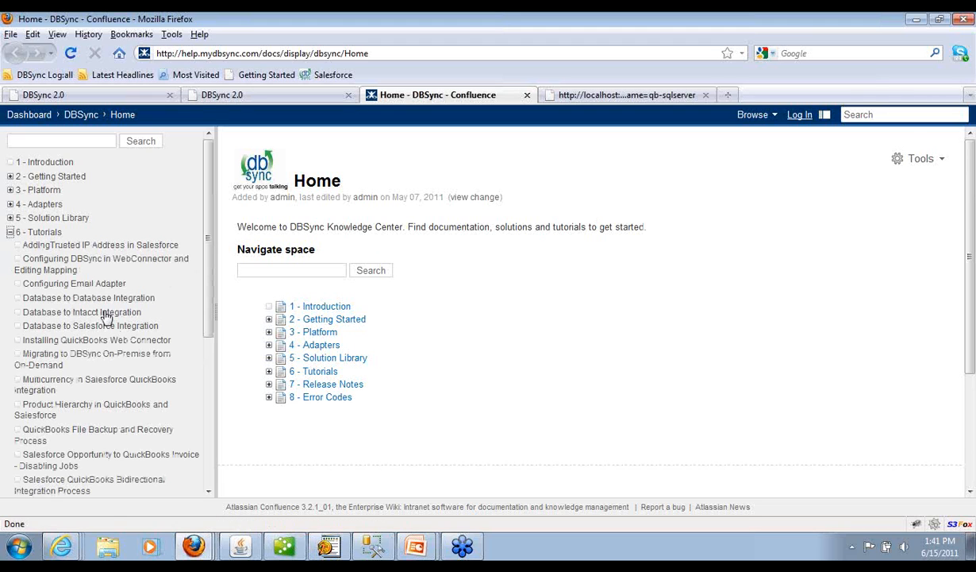
pyautogui.click(89, 326)
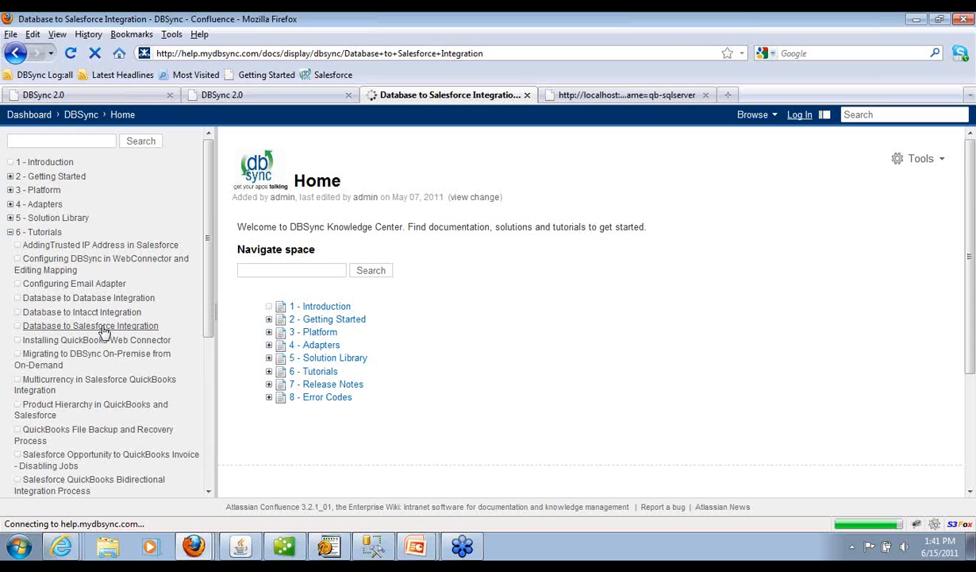
pyautogui.click(90, 326)
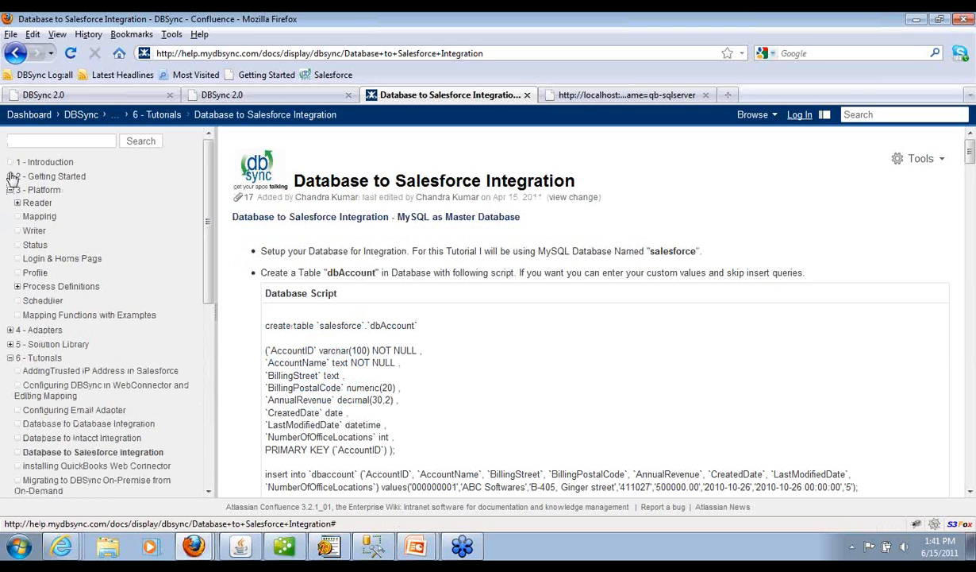
pyautogui.click(11, 176)
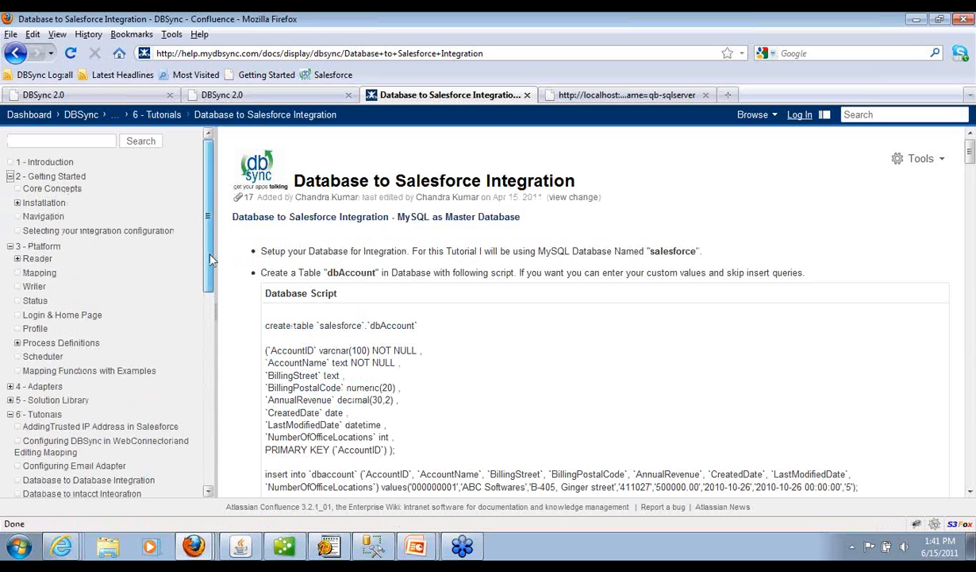
pyautogui.scroll(-3)
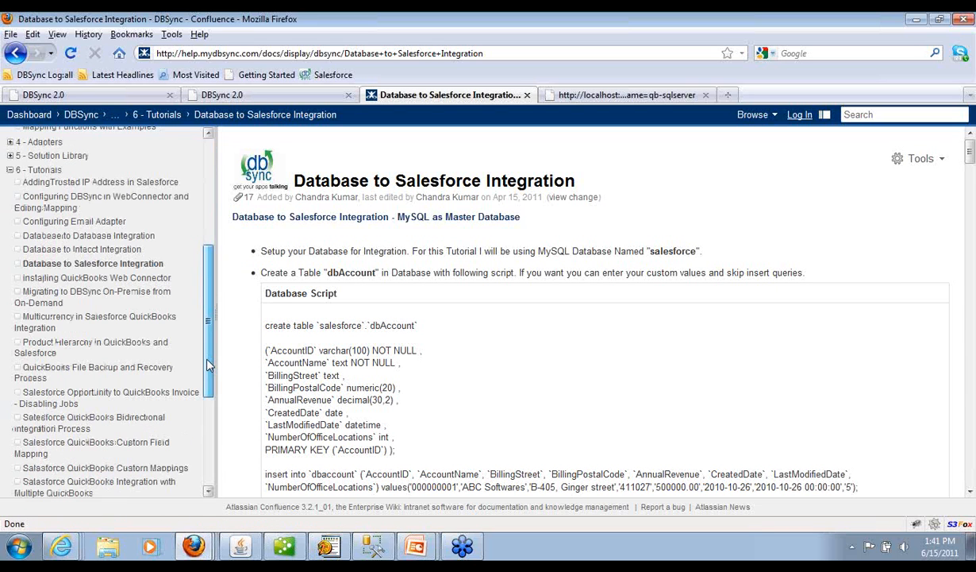
pyautogui.scroll(-3)
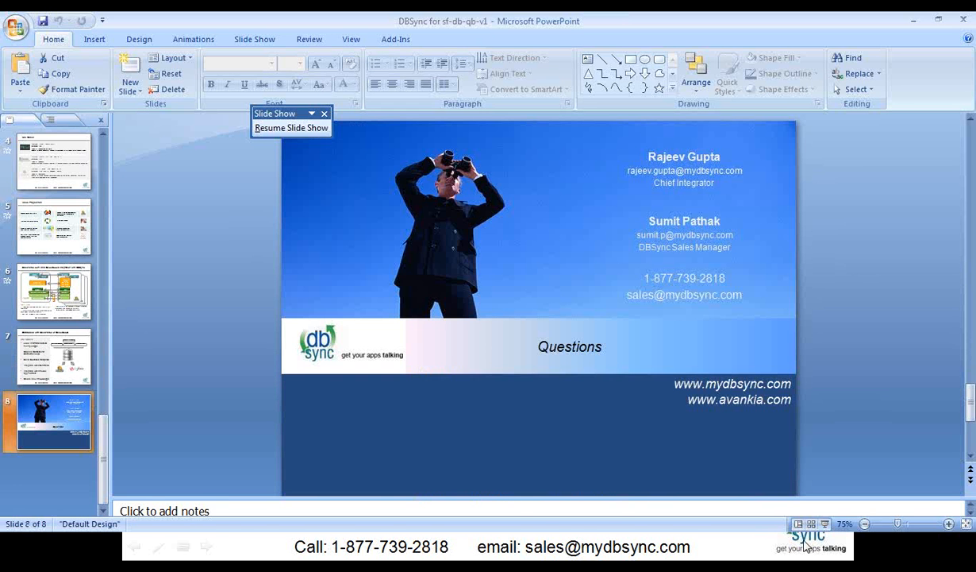
# Resume the PowerPoint slide show from the floating toolbar
pyautogui.click(291, 128)
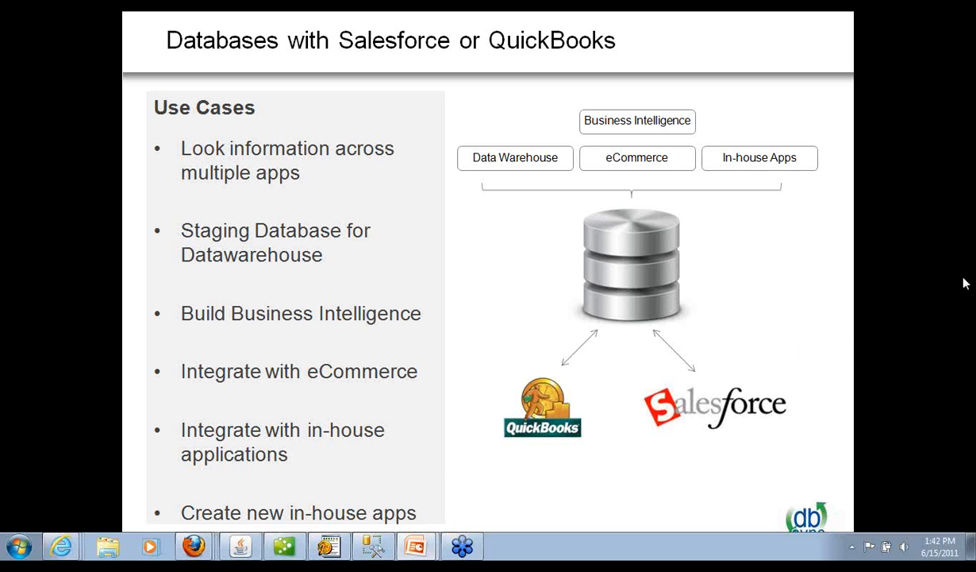